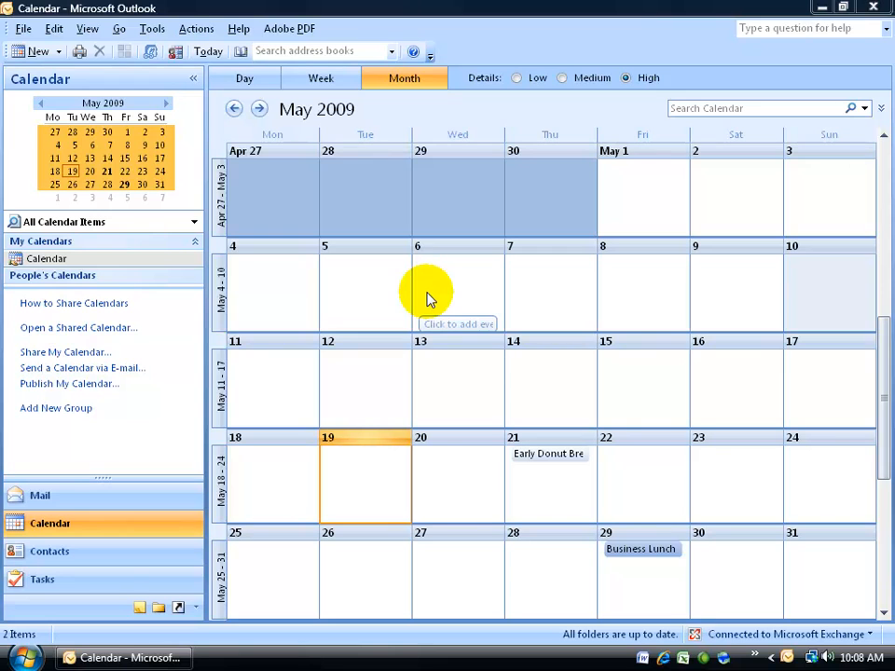
mouse_move(395, 101)
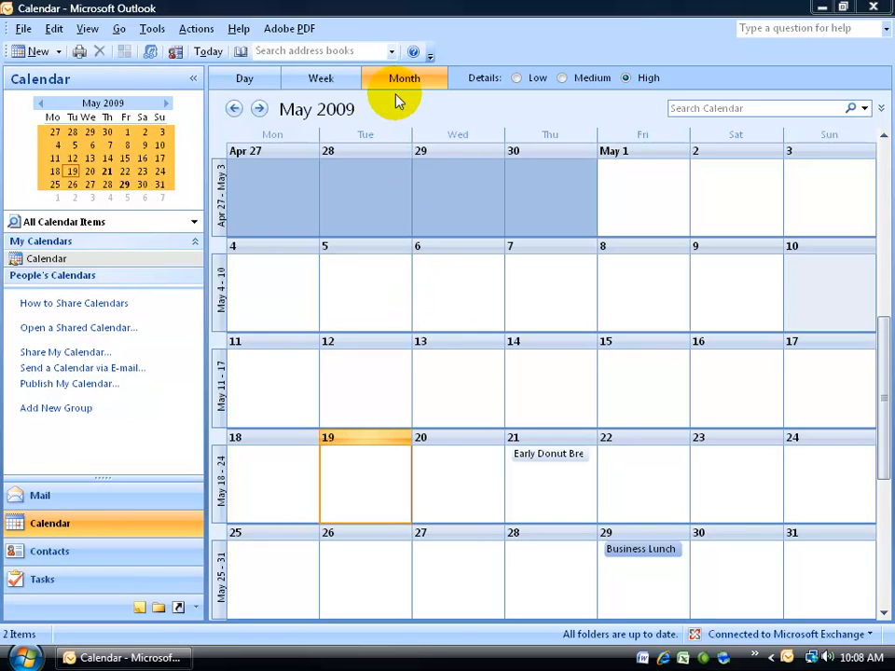
mouse_move(272, 159)
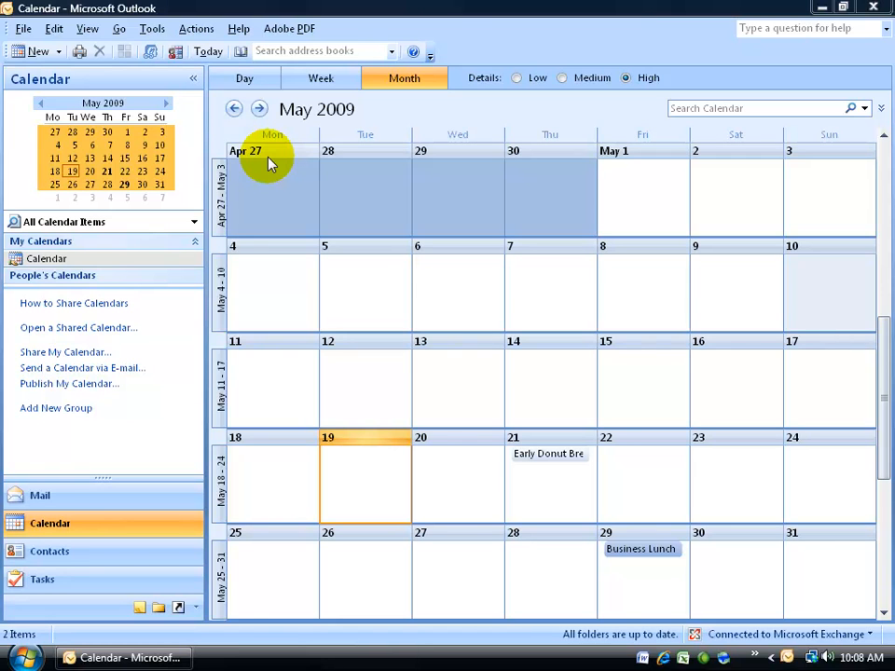
Step: Show the Monday–Friday work week of May 4–8, 2009 and scan its hours
click(321, 79)
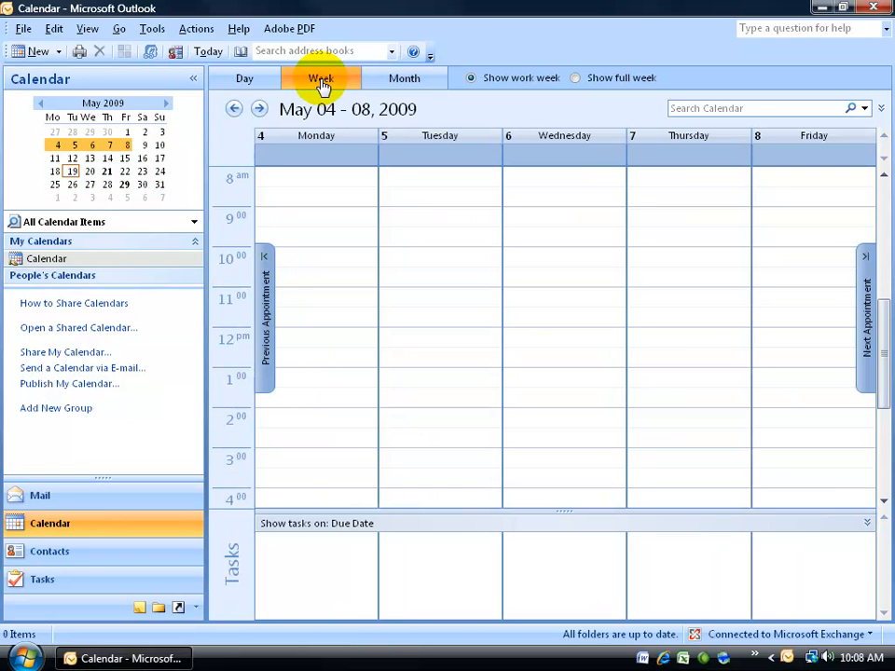
mouse_move(533, 93)
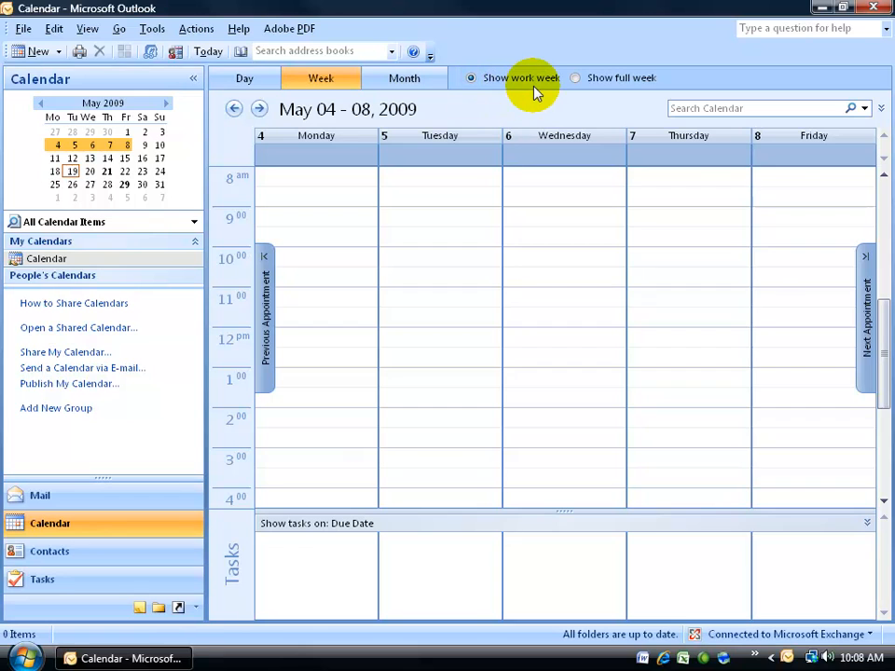
mouse_move(781, 170)
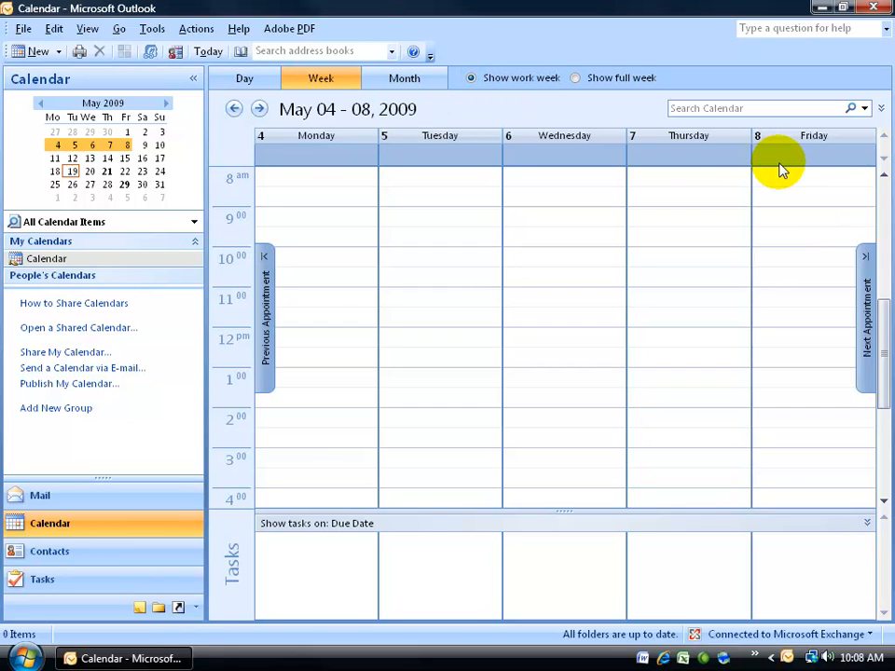
mouse_move(780, 156)
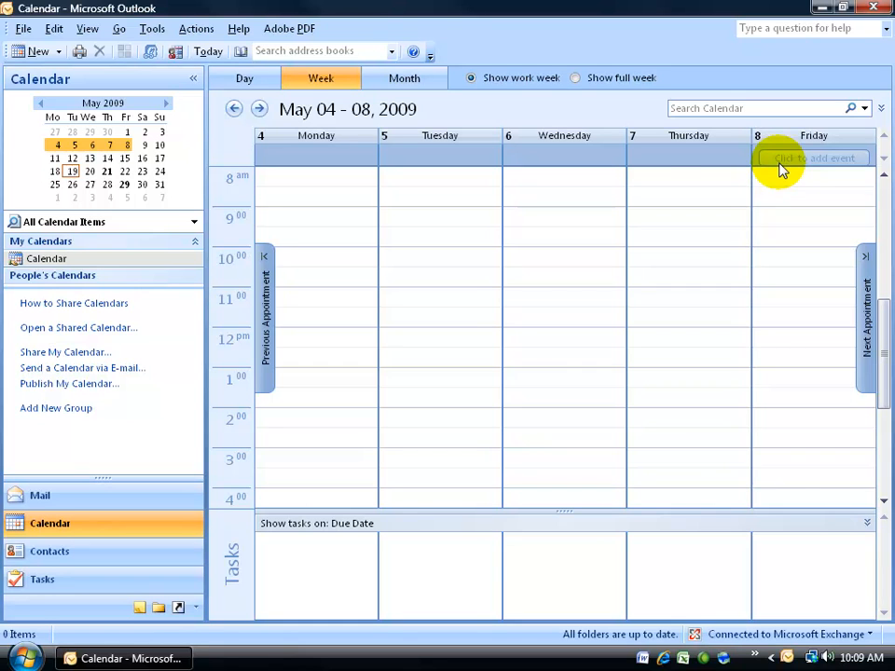
mouse_move(395, 197)
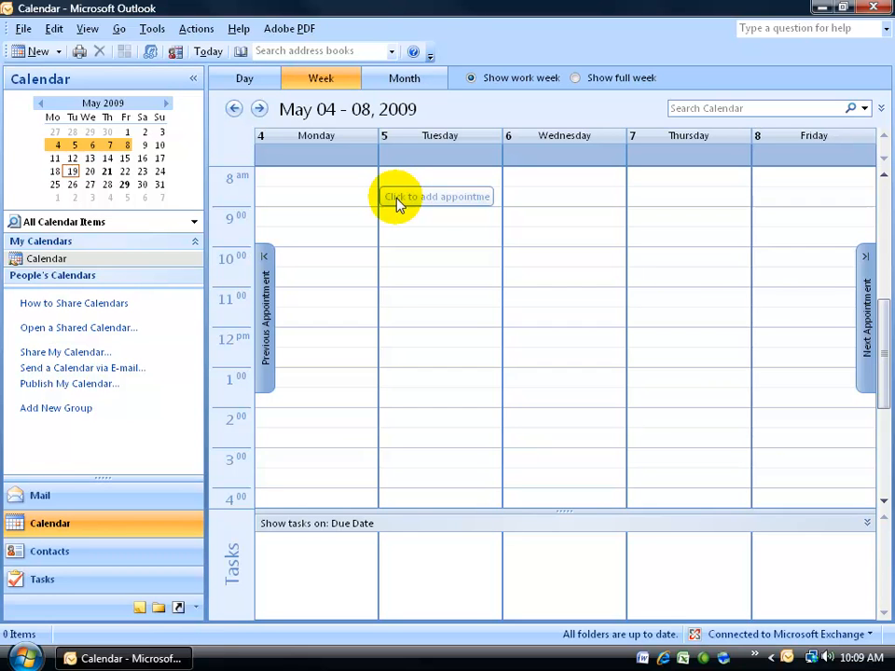
scroll(up, 3)
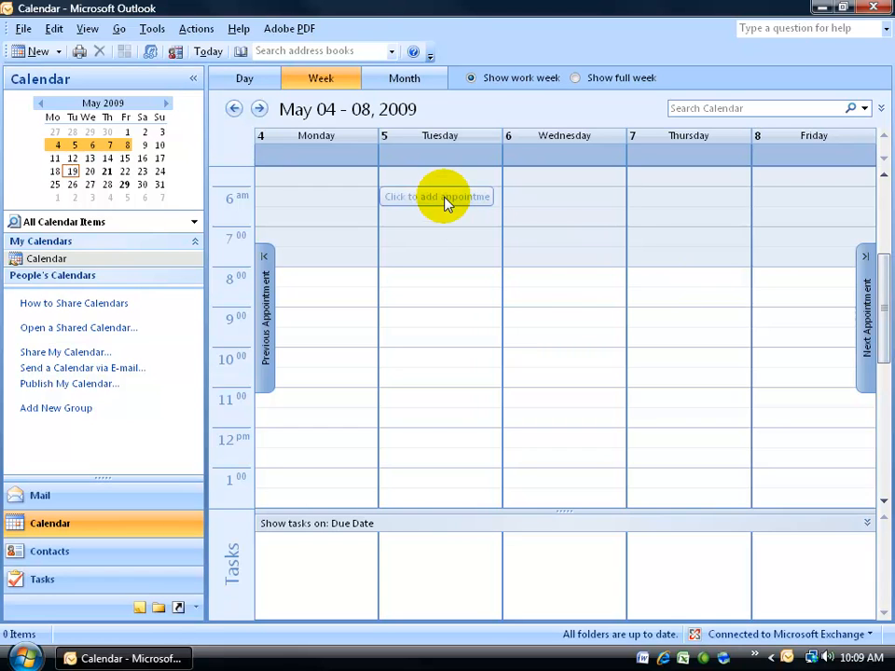
mouse_move(418, 283)
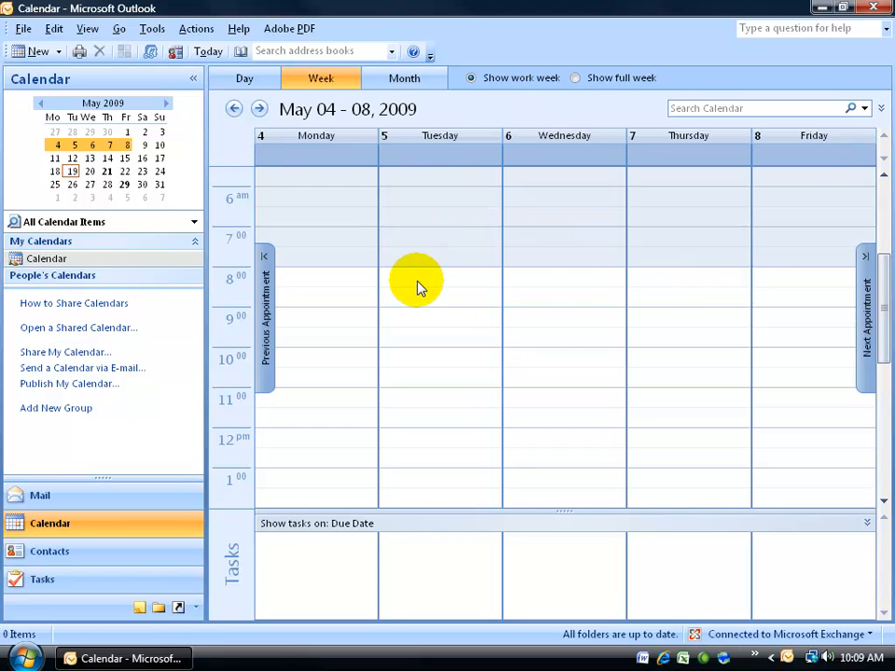
scroll(down, 3)
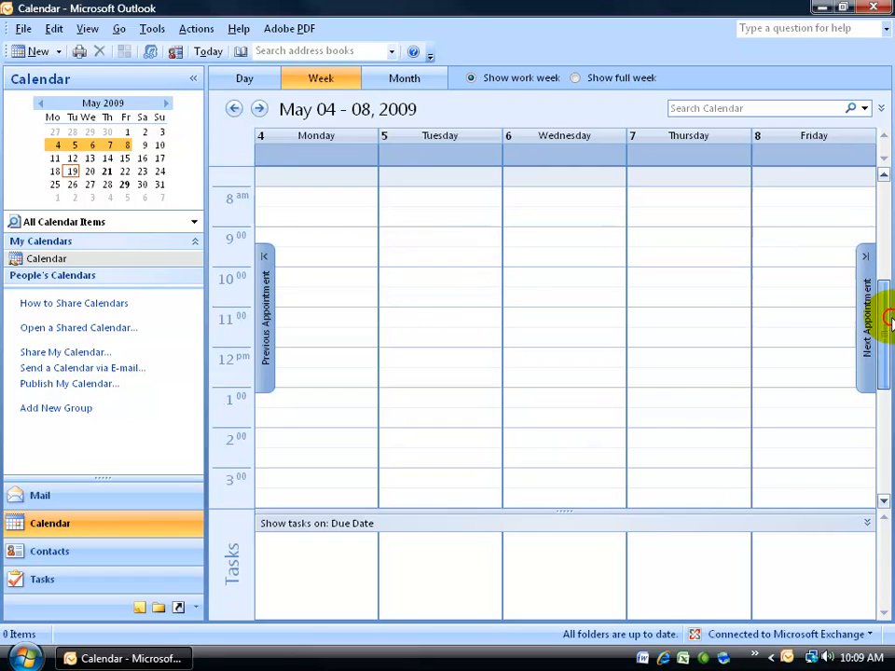
scroll(down, 3)
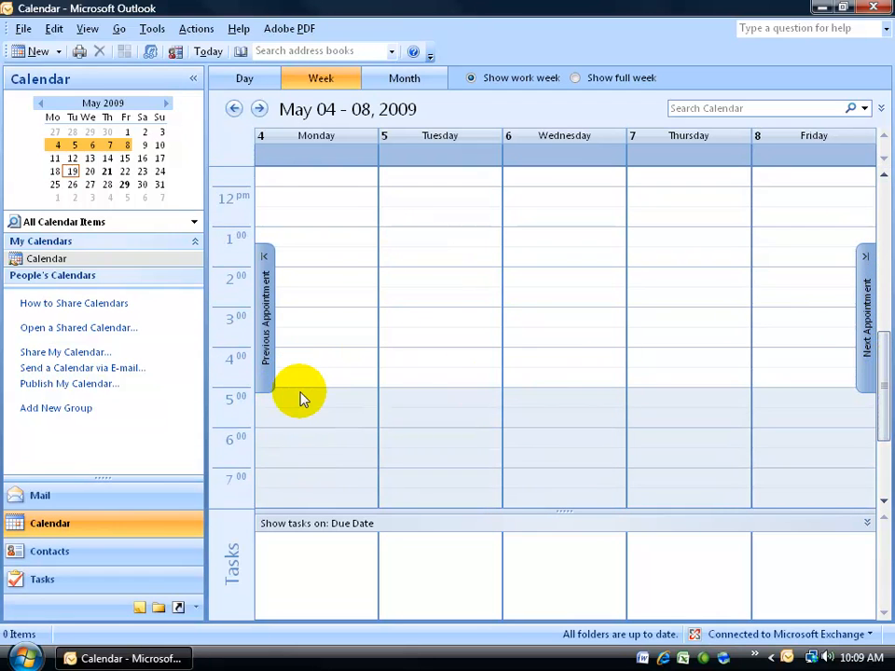
mouse_move(245, 78)
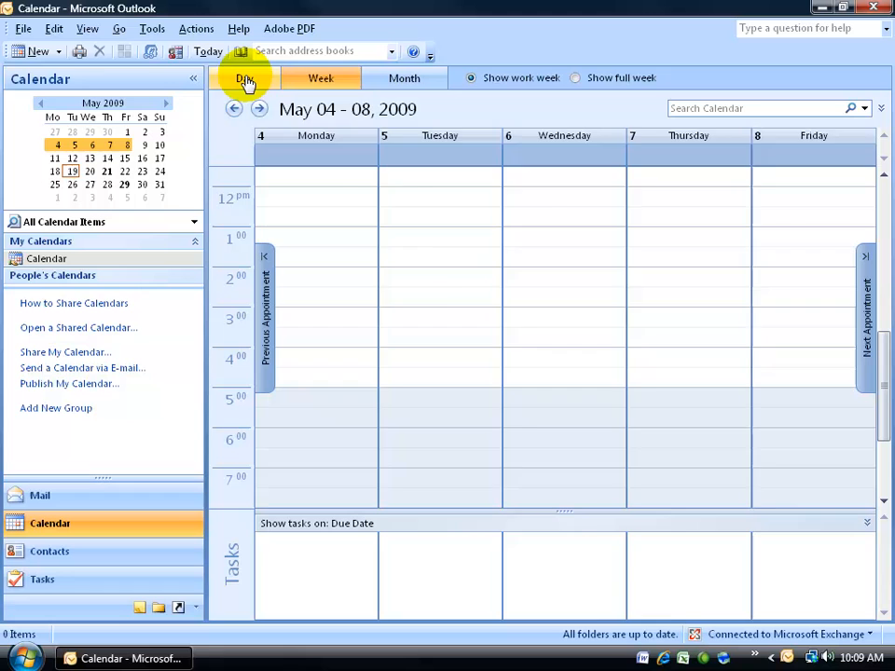
Step: Show May 4, 2009 as a single day, then bring up Tools > Options
click(244, 78)
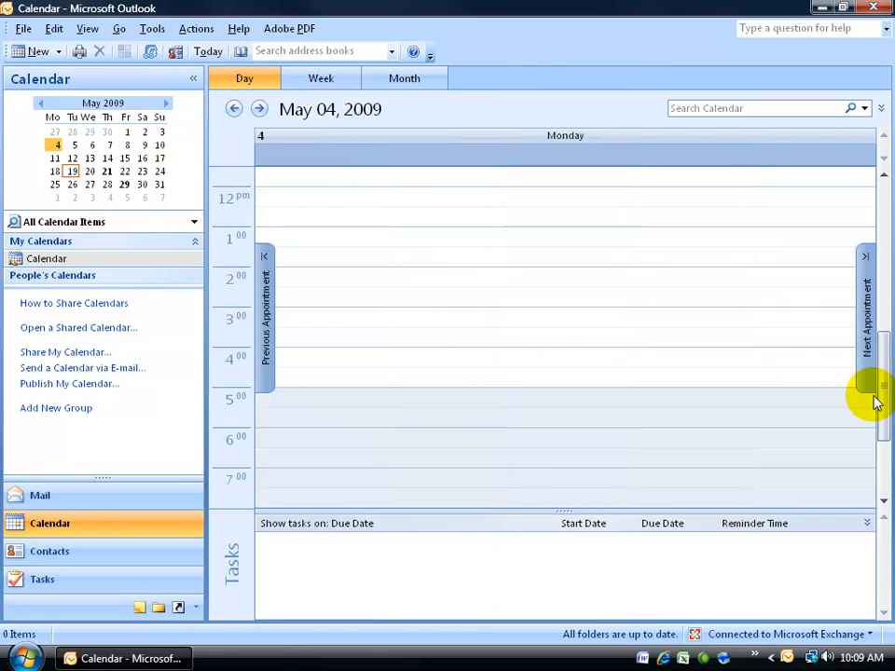
scroll(up, 3)
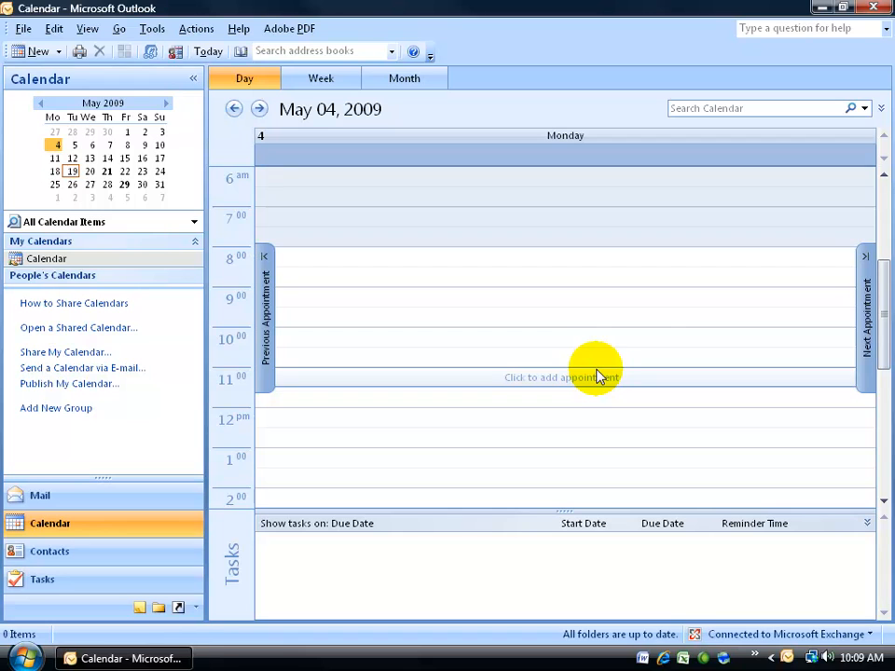
mouse_move(469, 268)
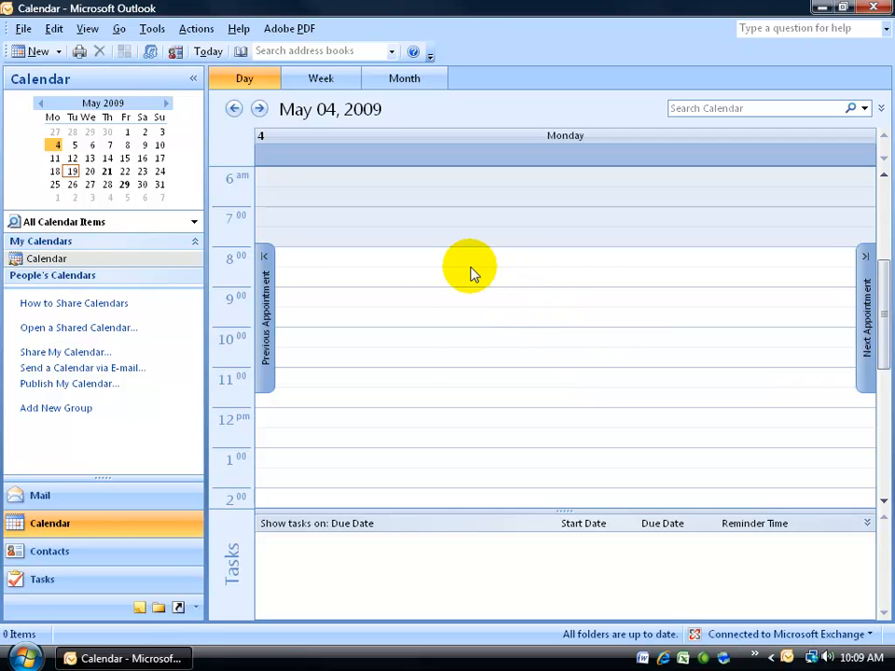
click(470, 257)
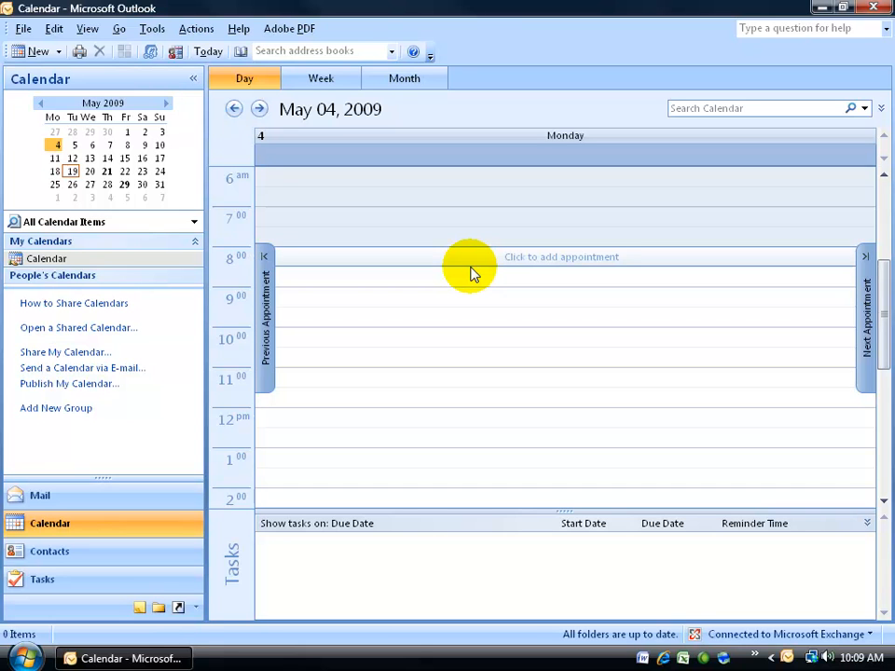
click(153, 28)
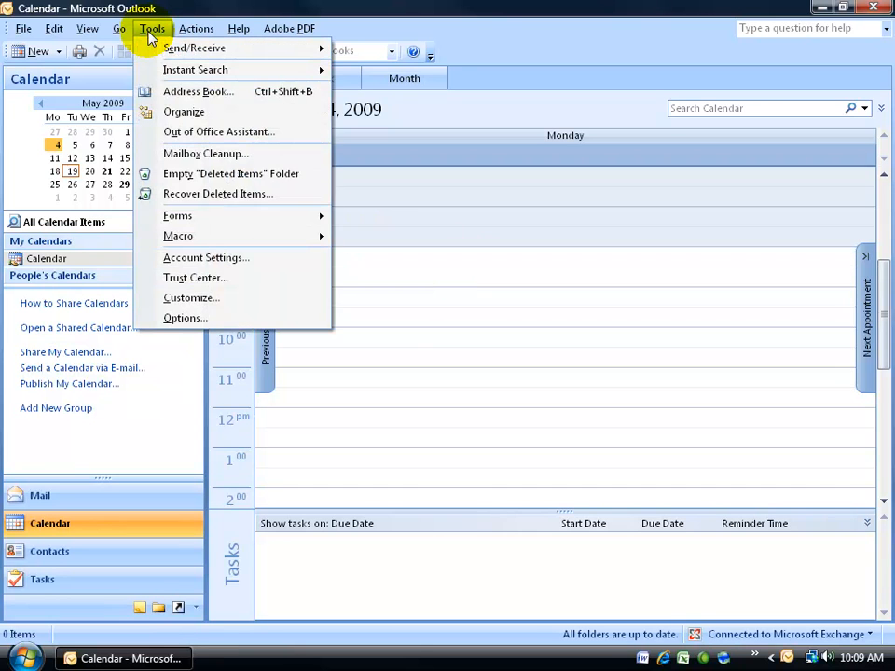
click(184, 317)
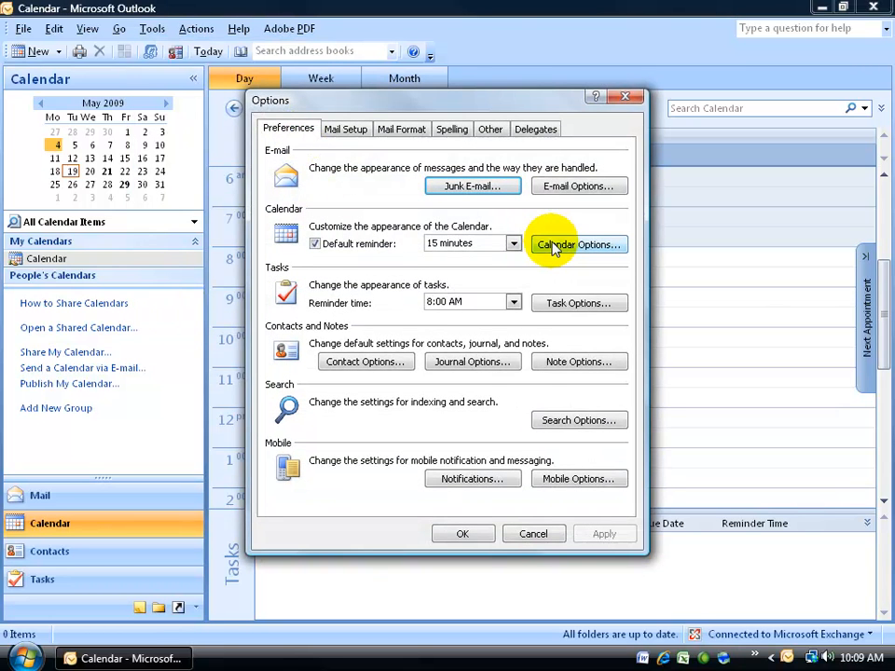
Step: In Calendar Options set first day Sunday, work week Tuesday–Saturday, start time 9:00 AM
click(578, 244)
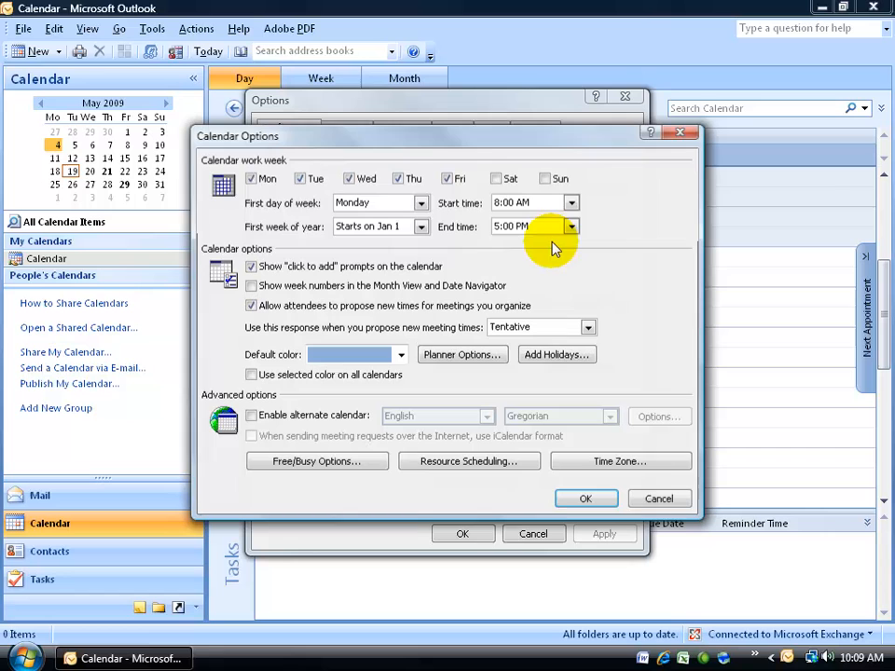
mouse_move(299, 171)
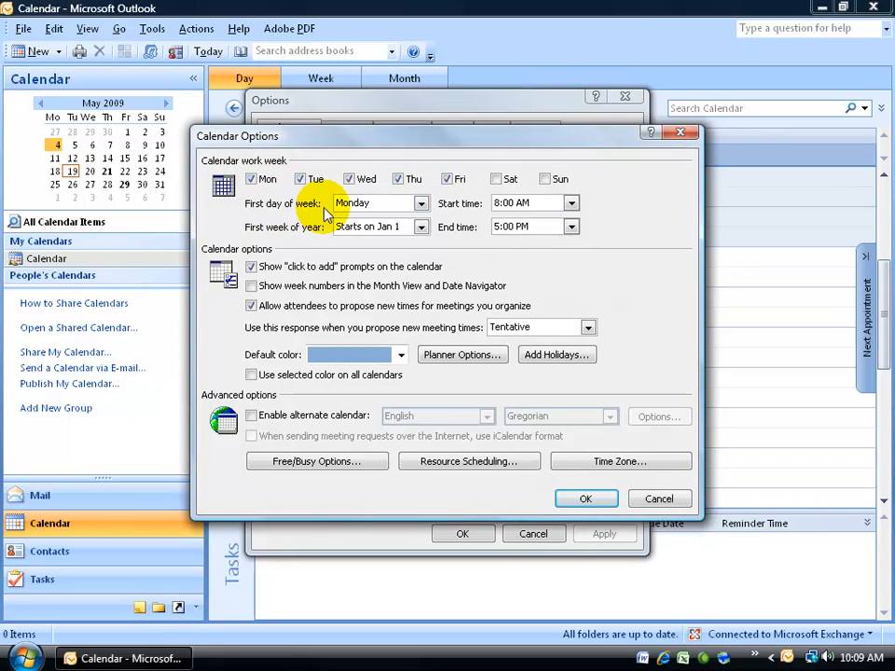
click(422, 203)
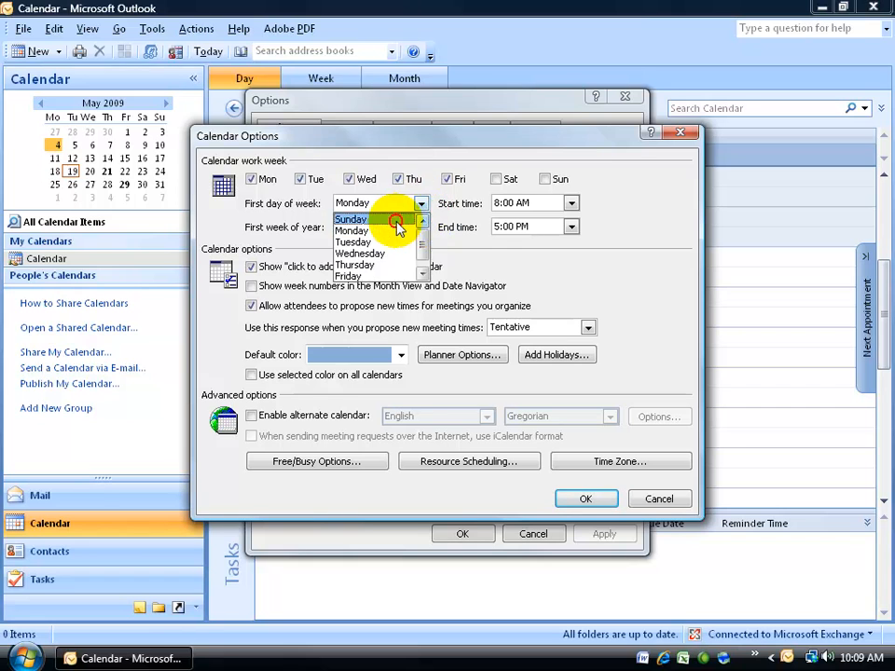
click(351, 218)
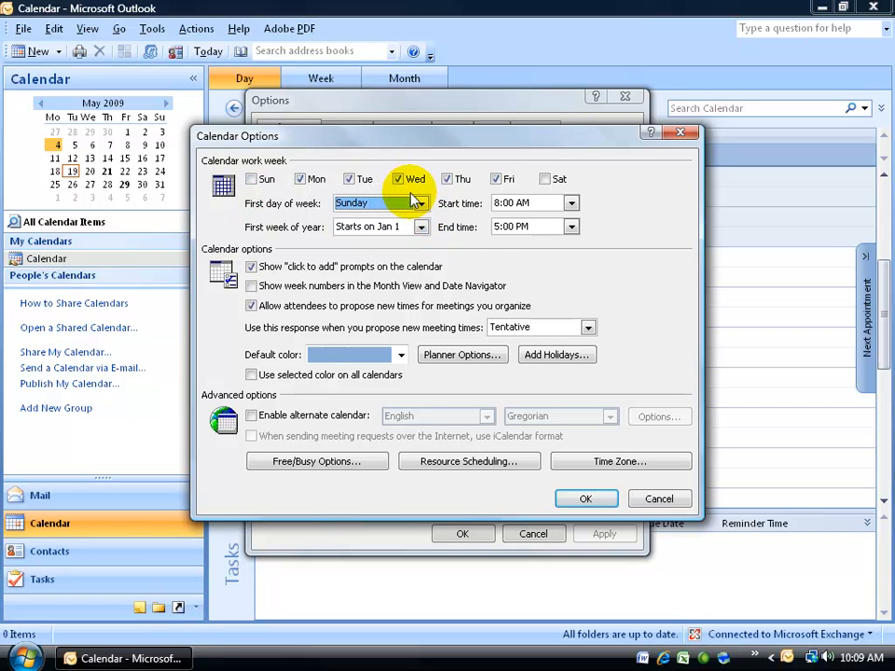
click(300, 179)
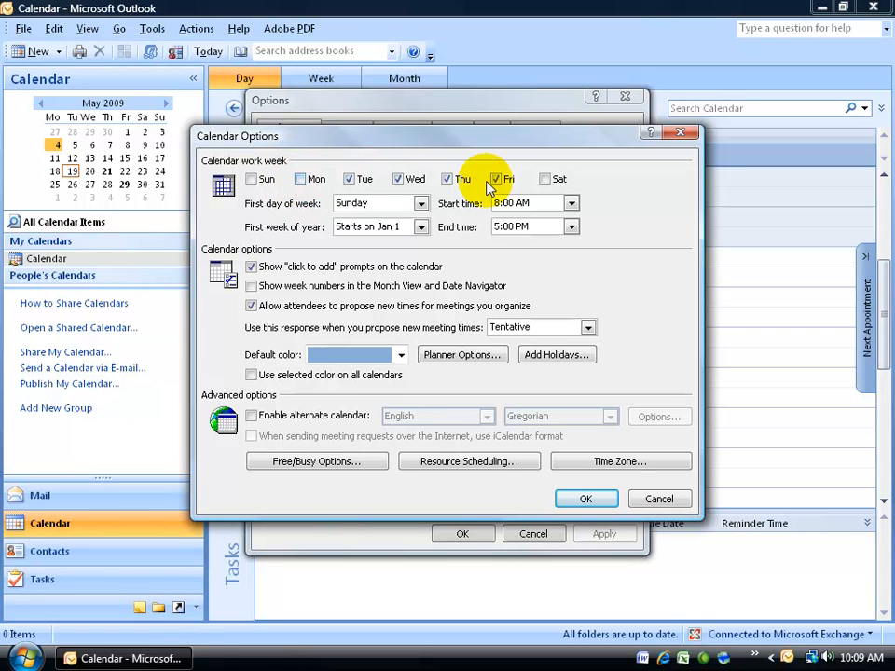
click(570, 202)
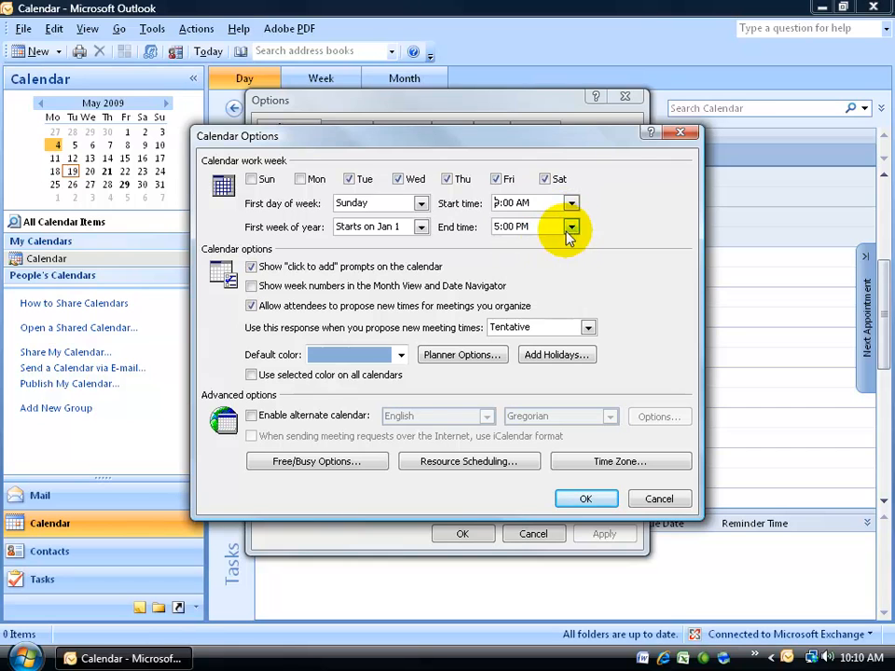
click(570, 227)
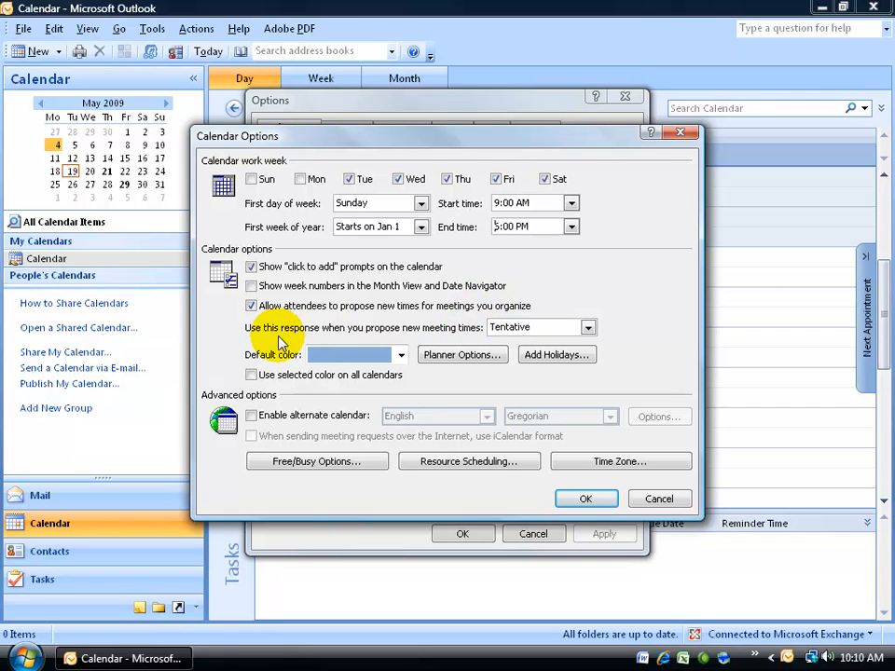
mouse_move(473, 339)
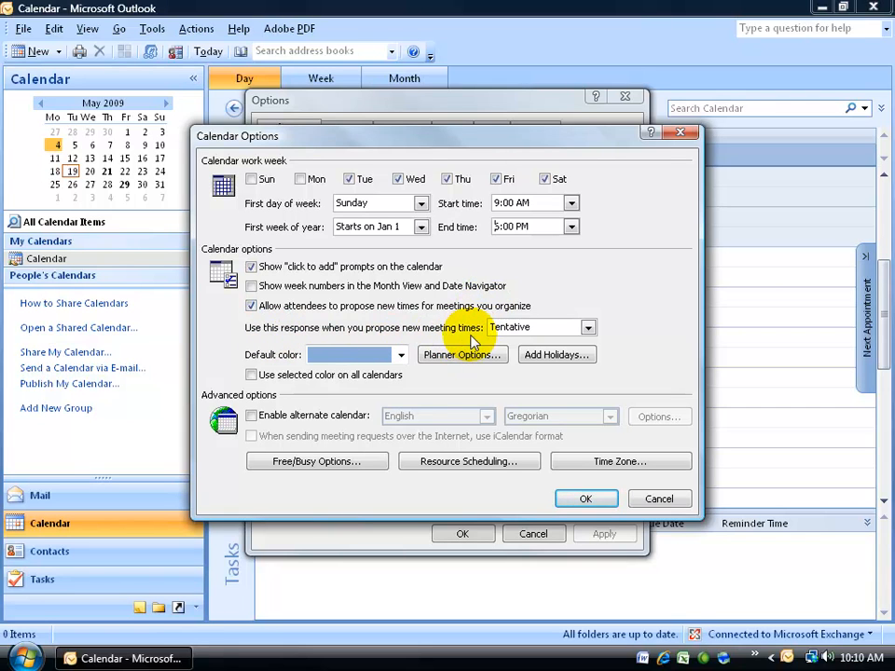
Step: Set the workday end time to 6:00 PM and keep Tentative for proposed meeting times
click(576, 228)
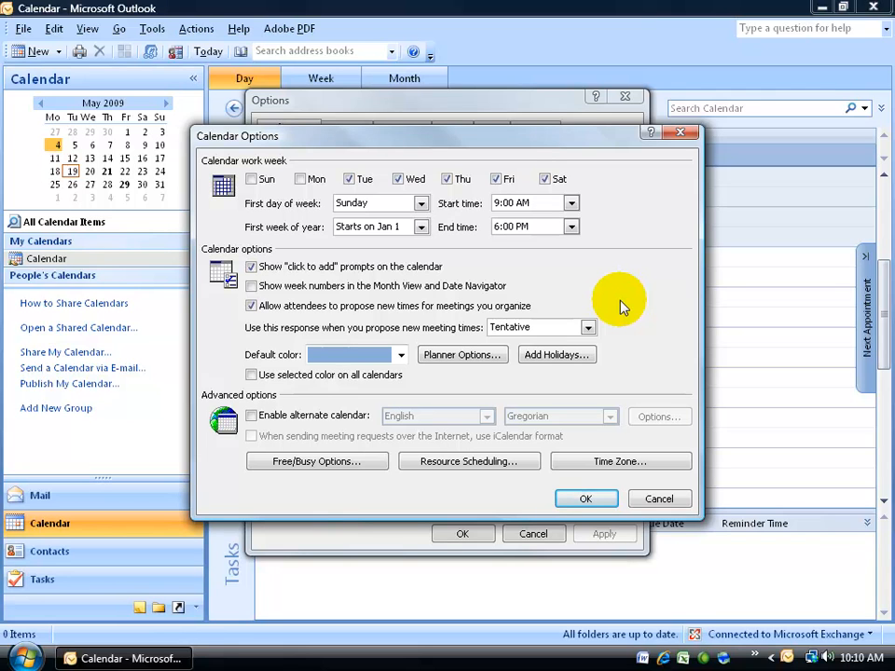
mouse_move(606, 335)
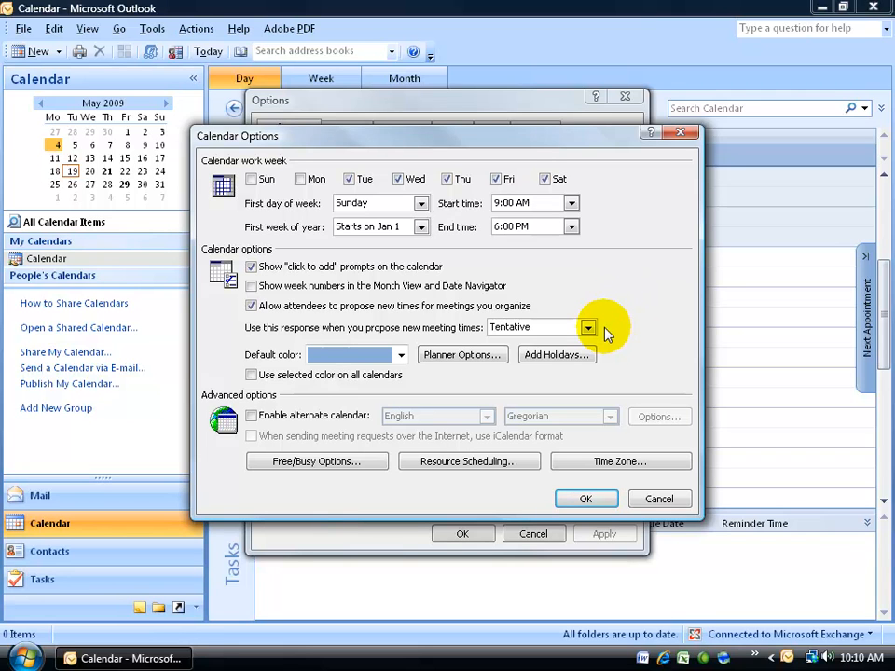
click(574, 228)
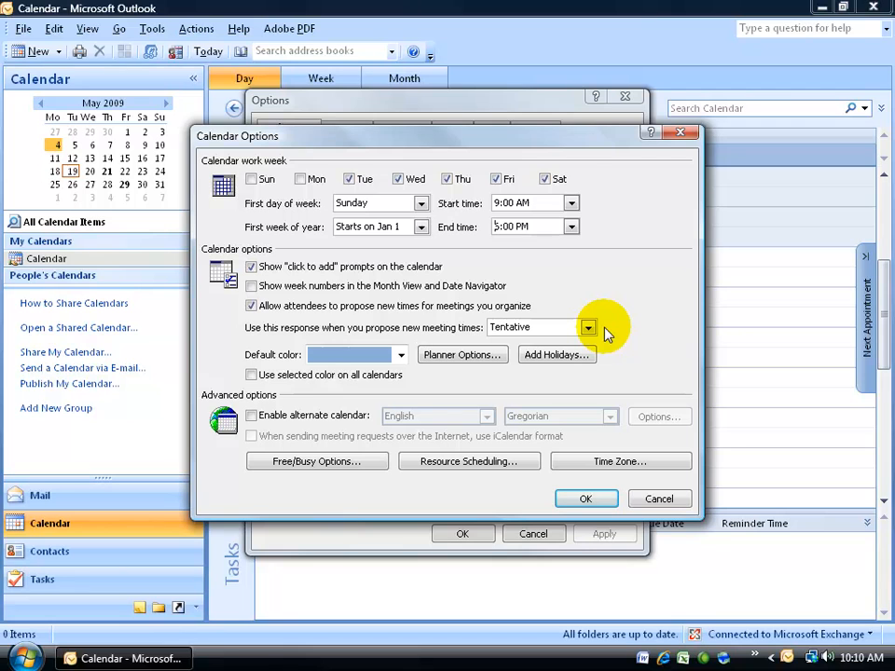
click(574, 228)
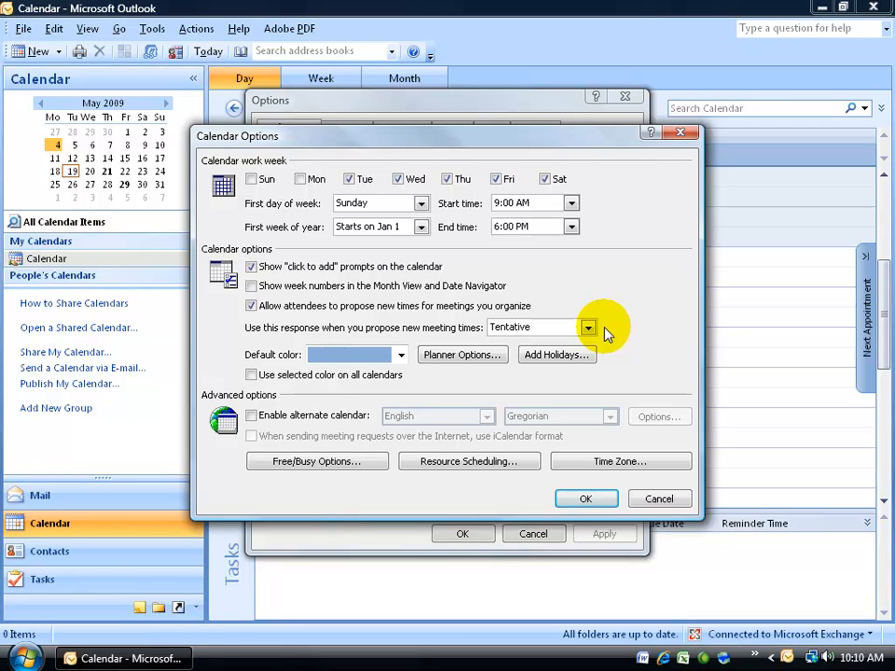
click(587, 328)
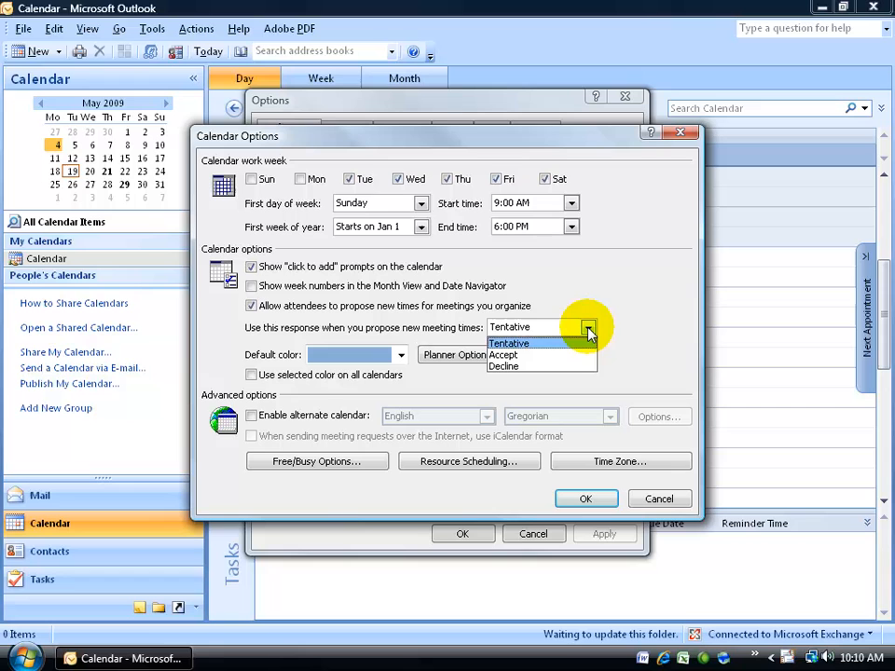
click(503, 365)
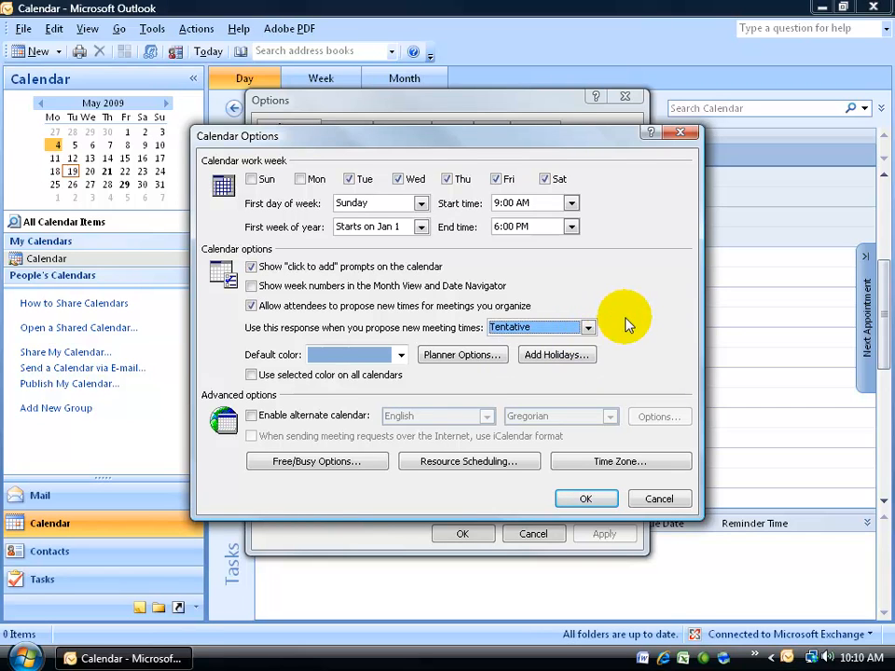
mouse_move(563, 377)
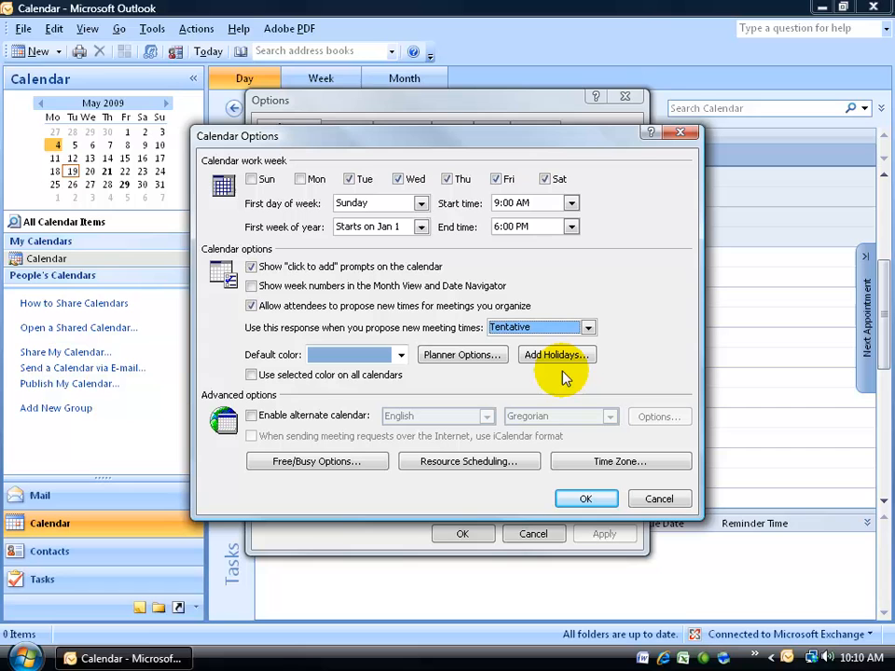
mouse_move(798, 298)
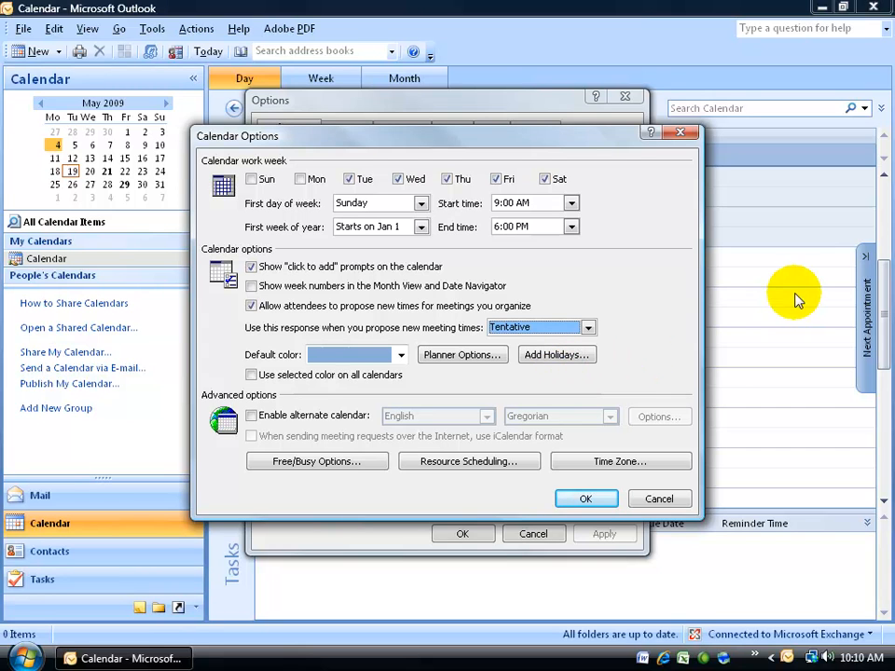
mouse_move(574, 354)
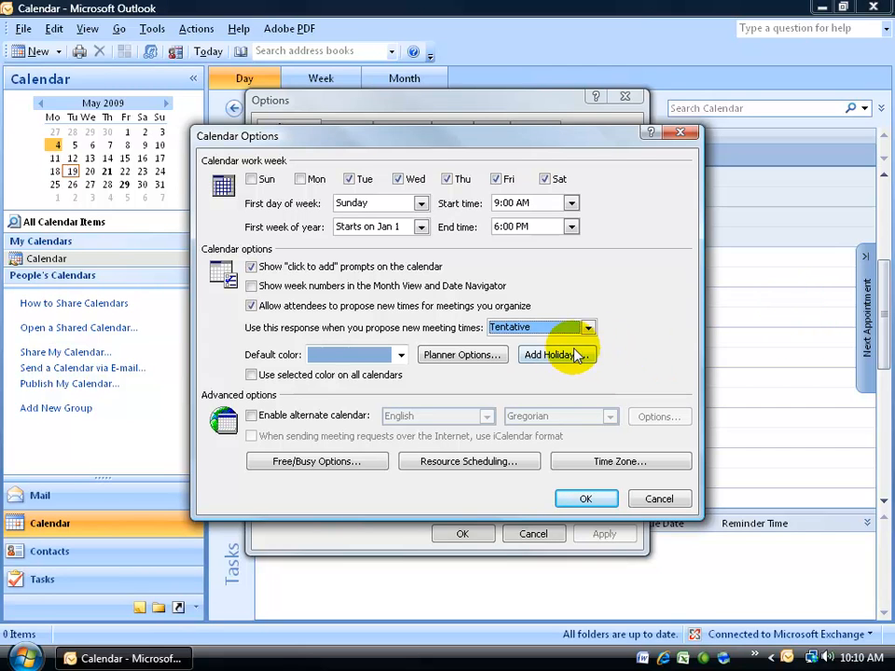
Step: Add the United States holidays to the calendar, confirming the reinstall
click(548, 354)
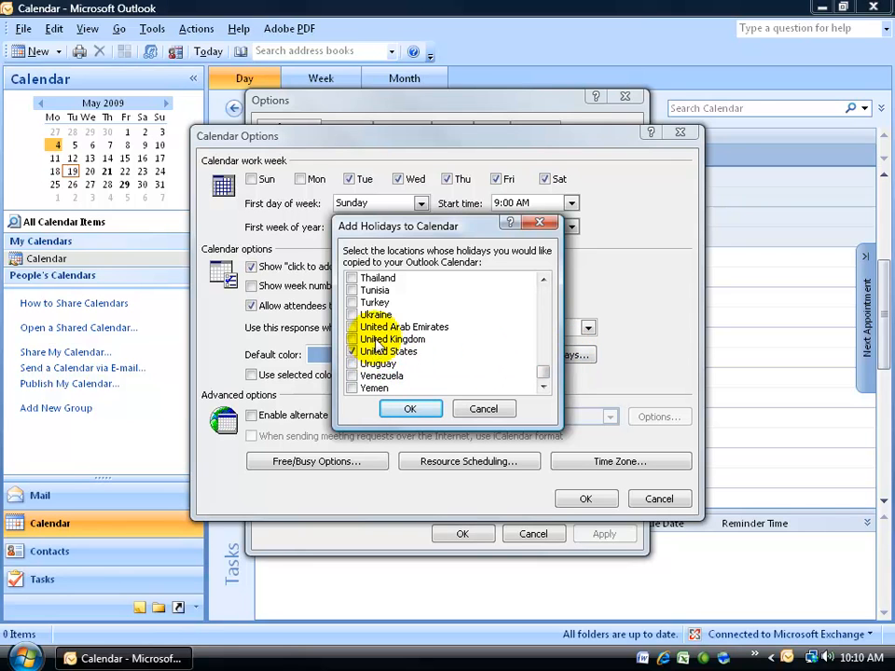
click(411, 410)
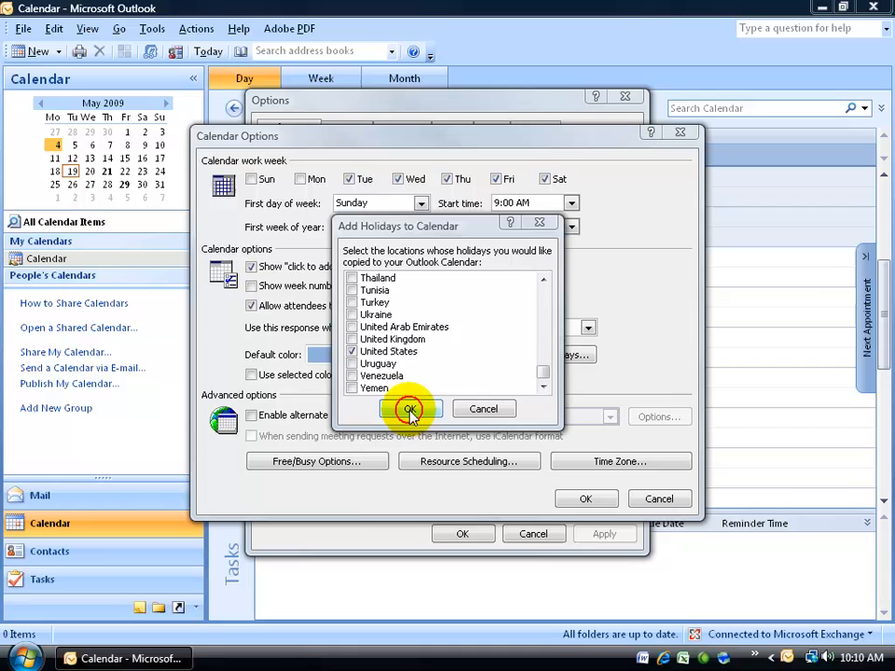
click(410, 410)
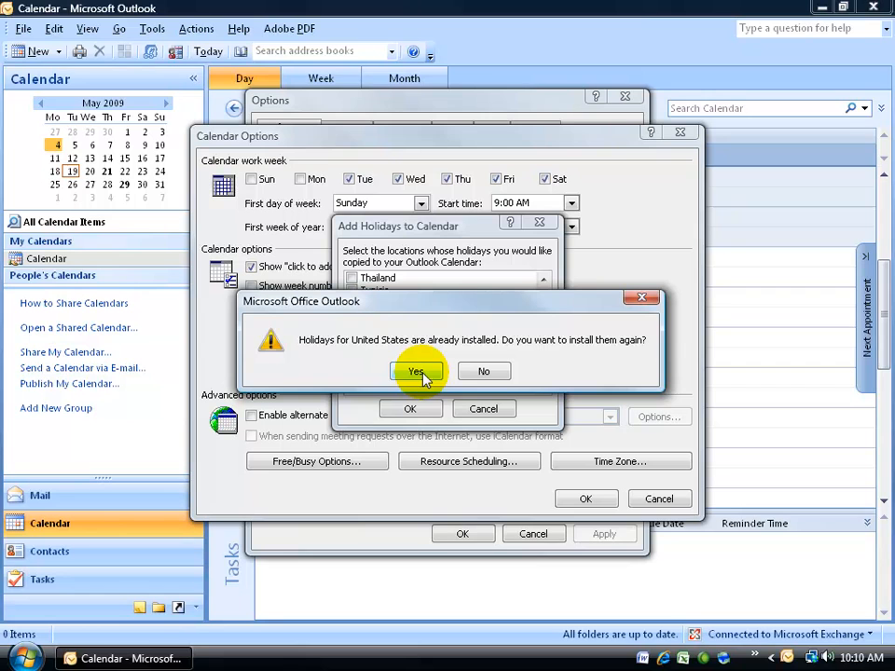
click(416, 371)
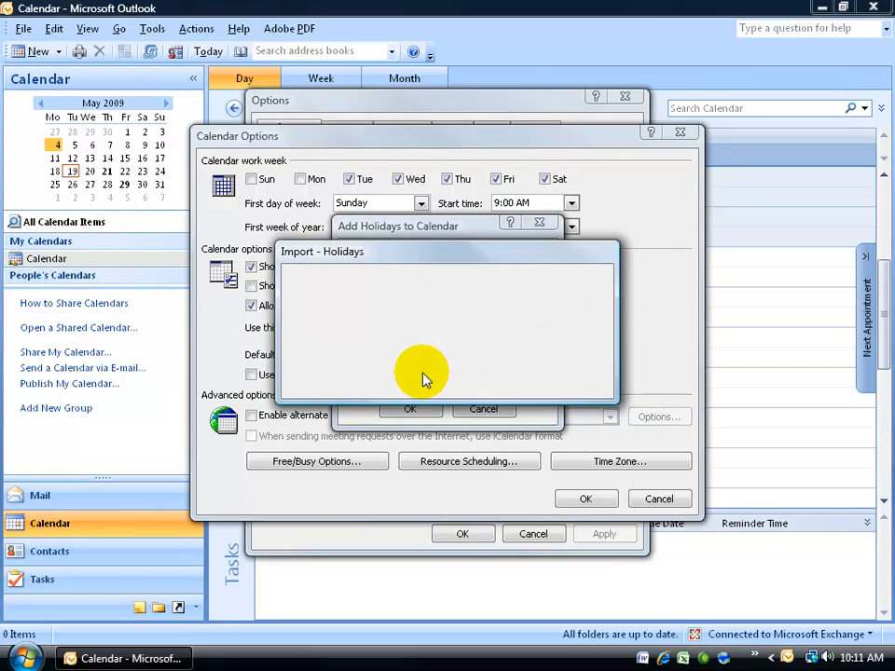
click(410, 408)
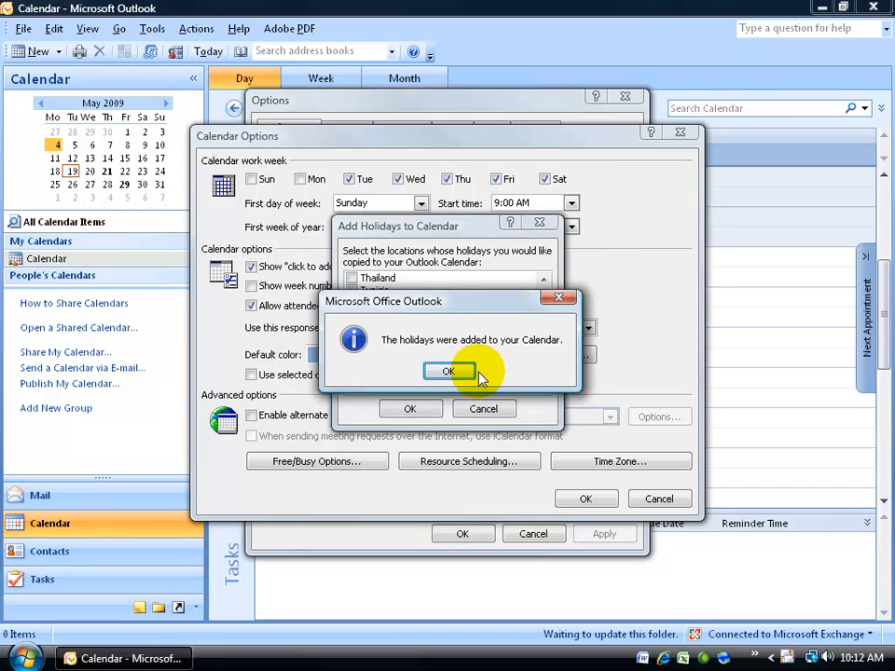
click(448, 371)
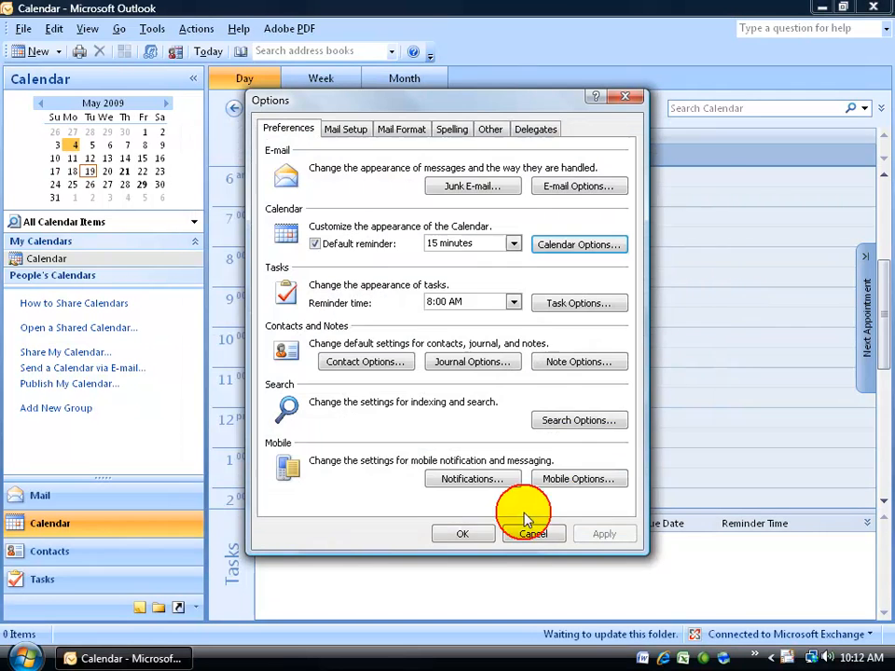
Step: Close Options and check Tuesday, May 5 shows 9 AM–6 PM working hours
click(533, 533)
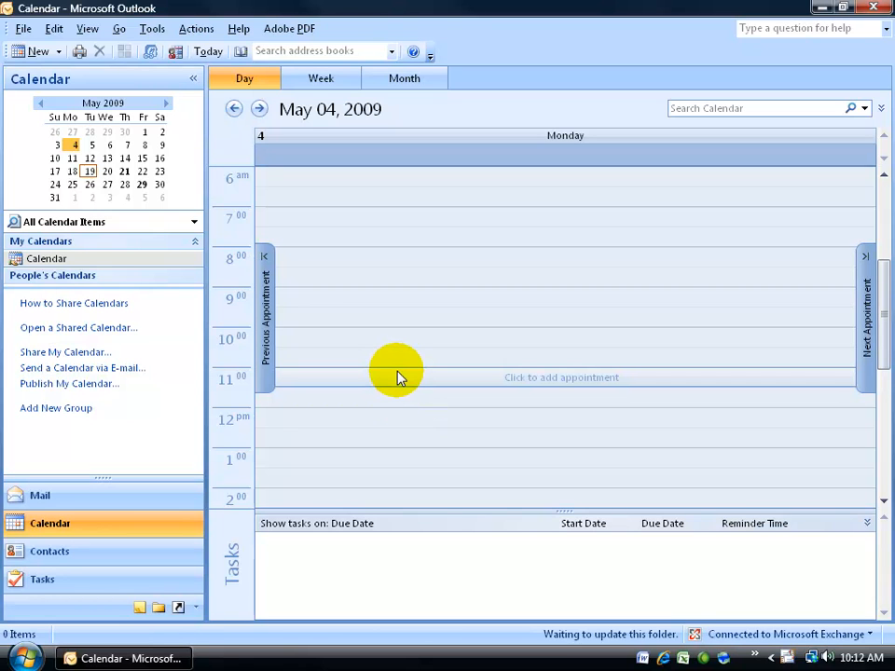
mouse_move(339, 275)
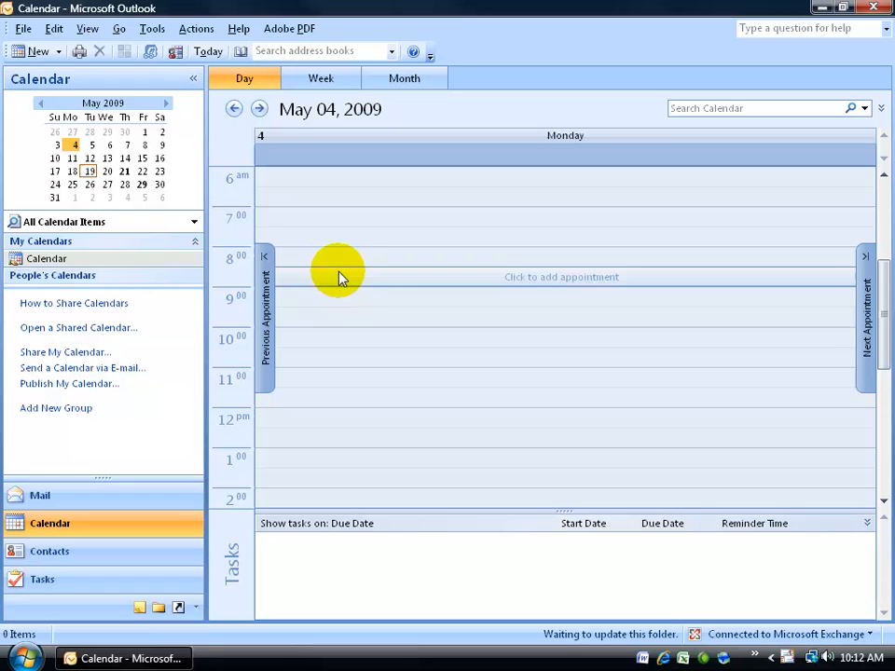
mouse_move(363, 233)
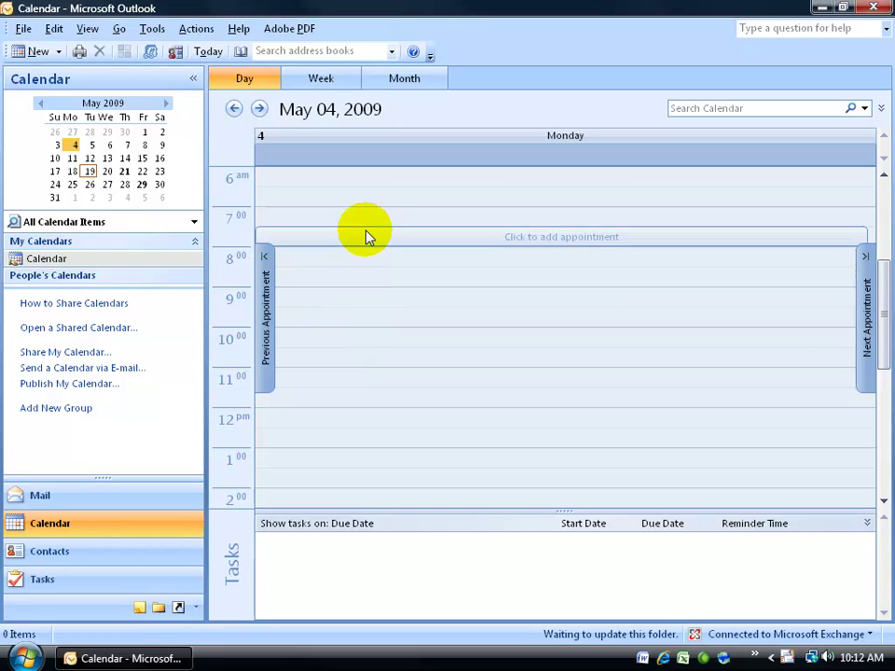
mouse_move(887, 307)
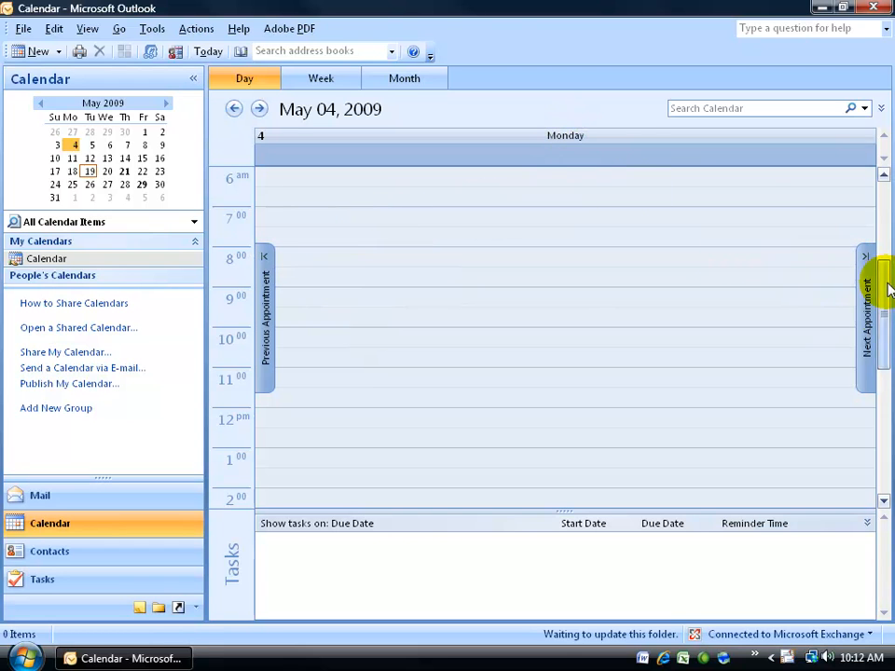
scroll(down, 3)
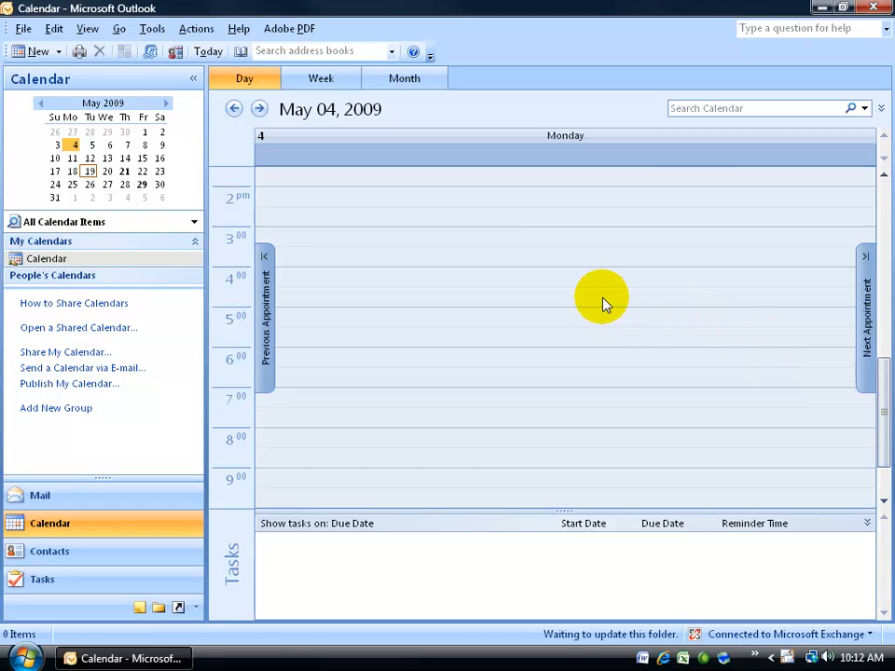
mouse_move(259, 108)
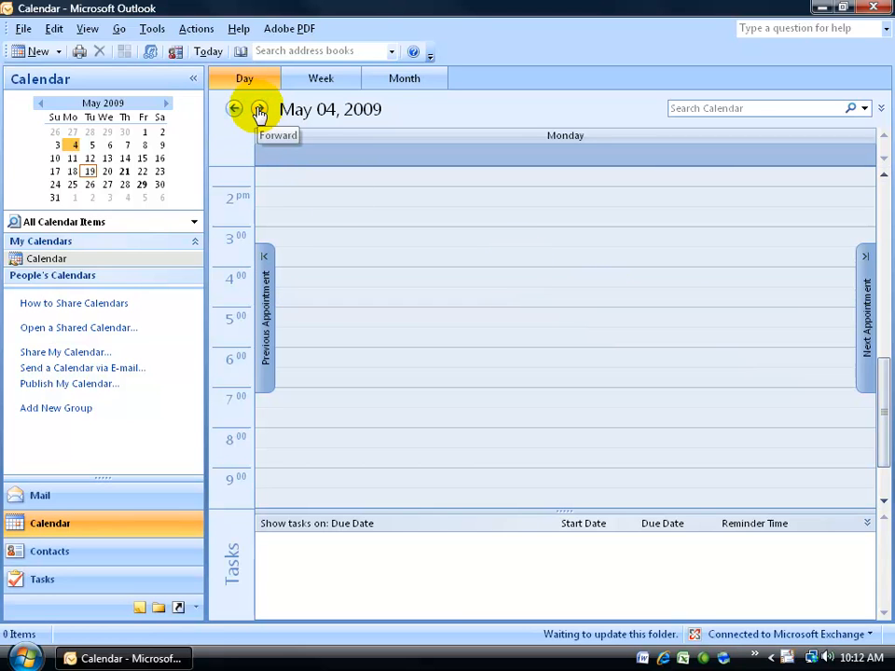
click(259, 108)
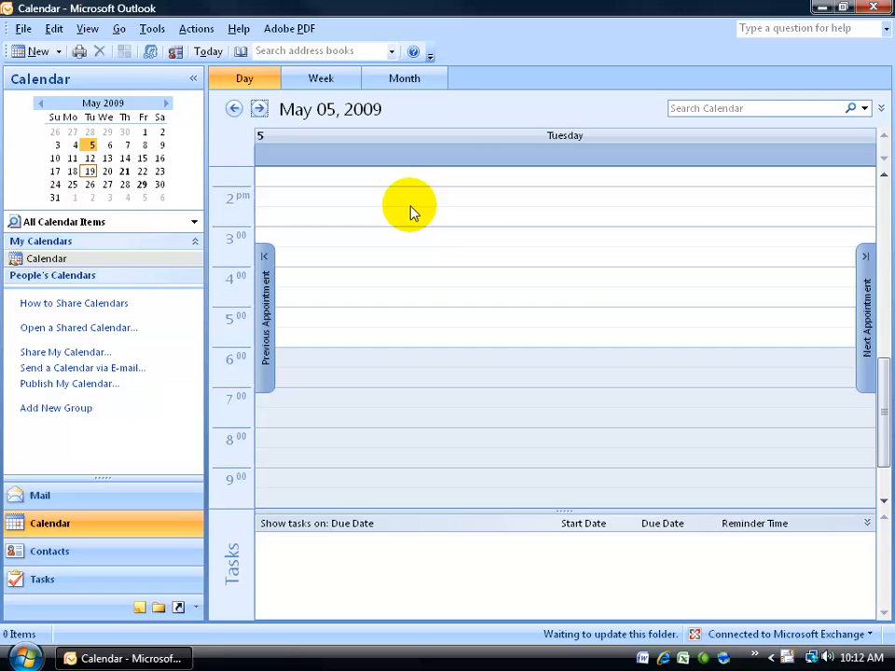
scroll(up, 3)
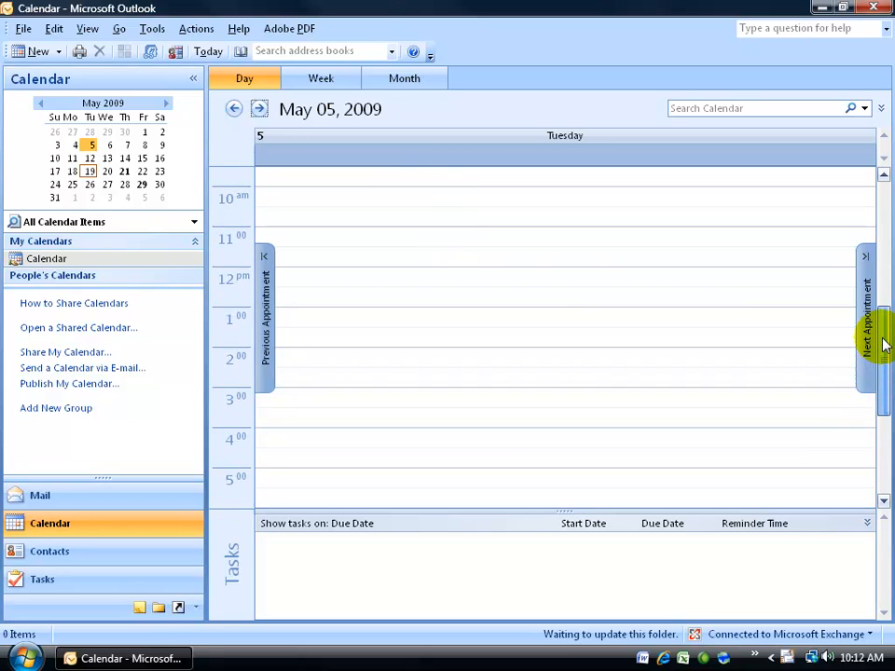
scroll(up, 3)
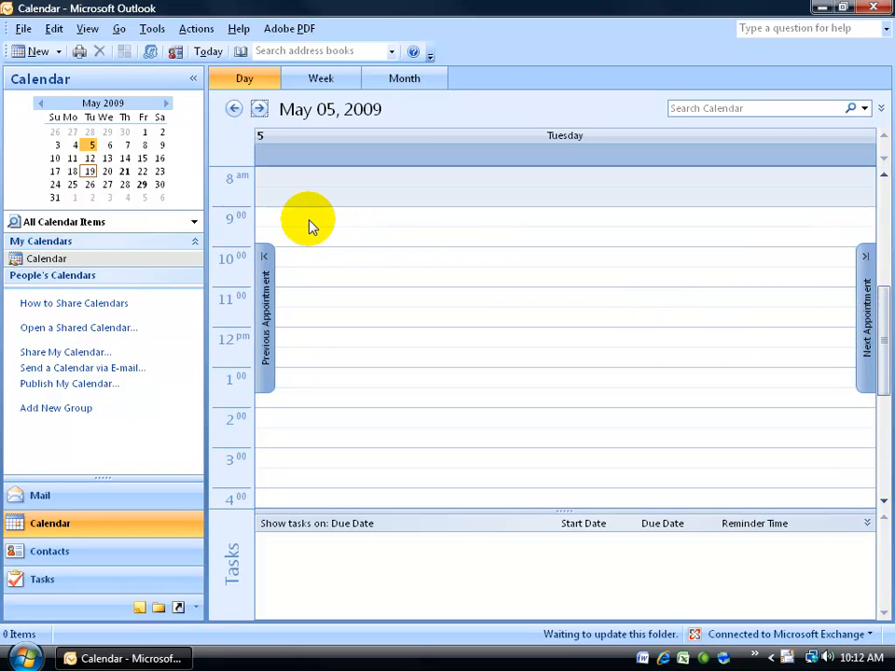
click(287, 227)
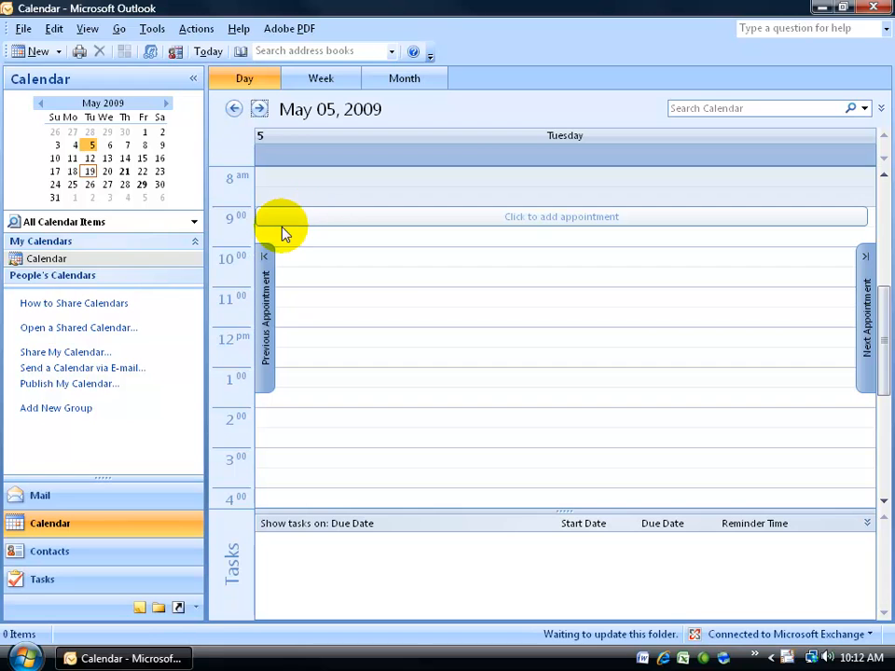
scroll(down, 3)
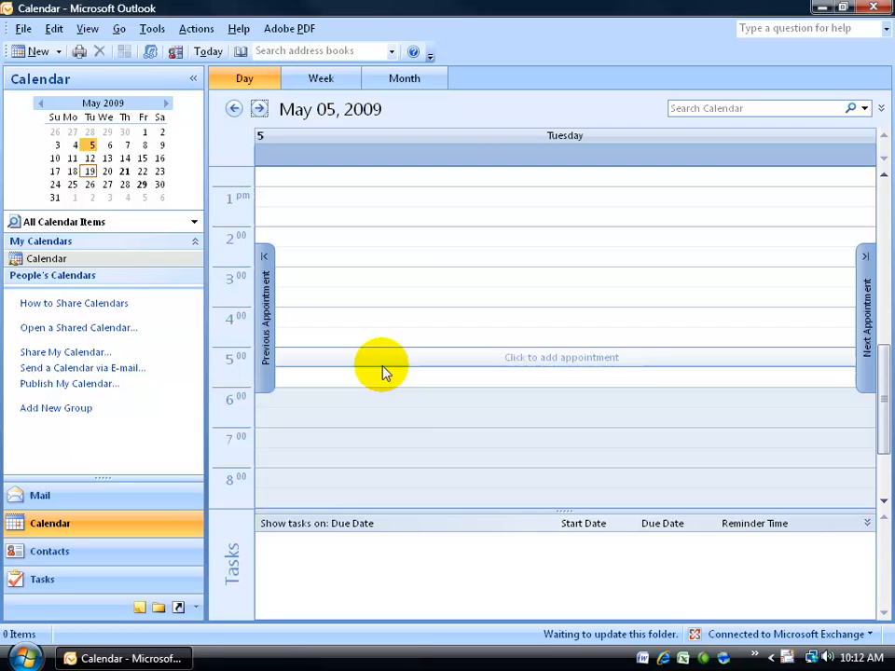
mouse_move(388, 418)
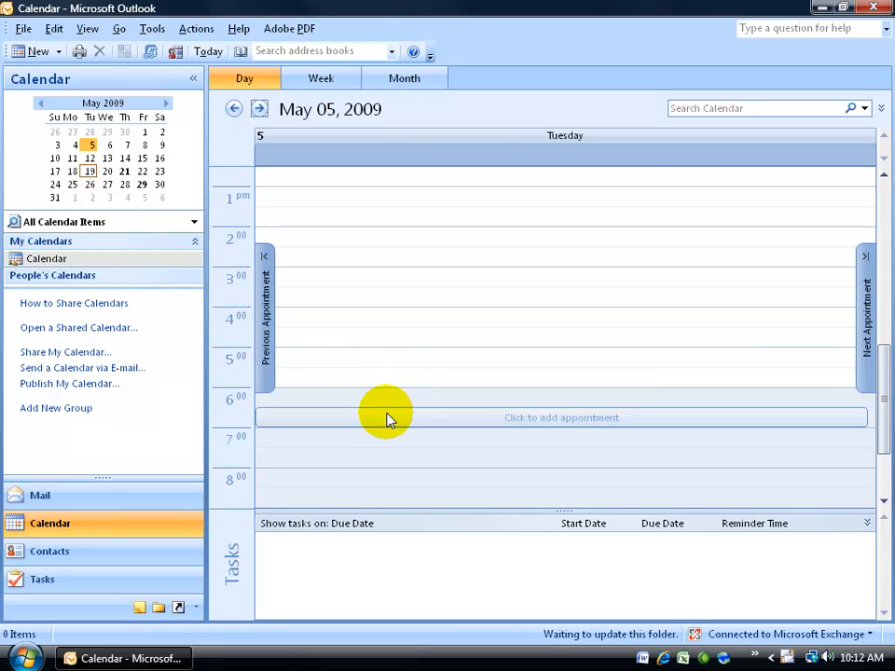
click(320, 79)
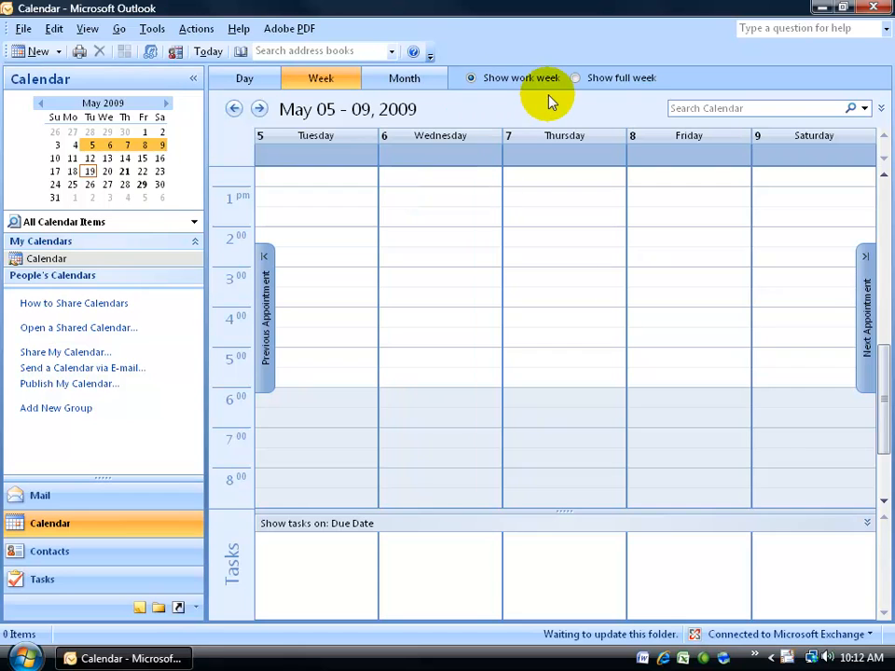
mouse_move(326, 158)
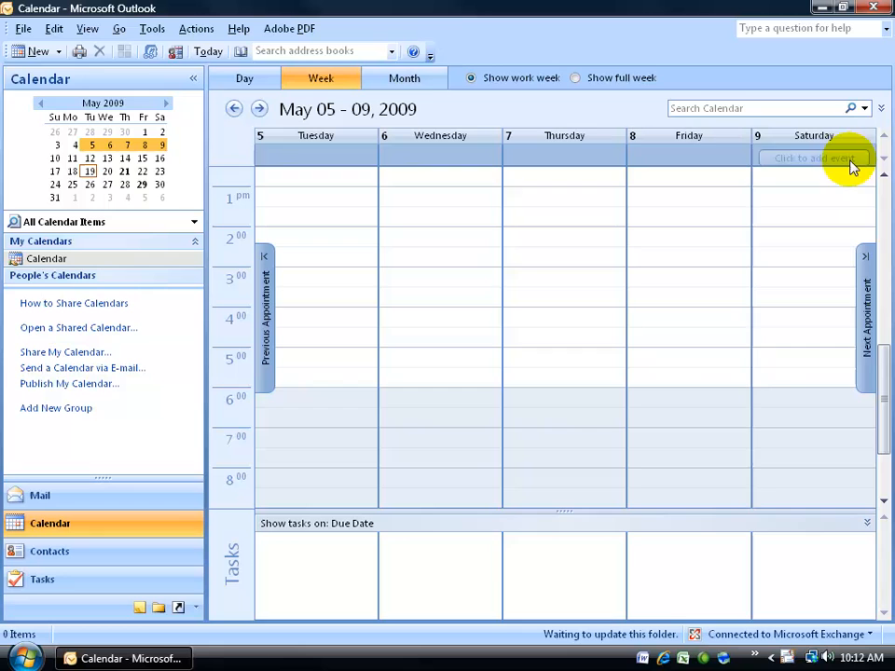
Step: Show the Tuesday–Saturday work week, then the whole month of May 2009
click(402, 78)
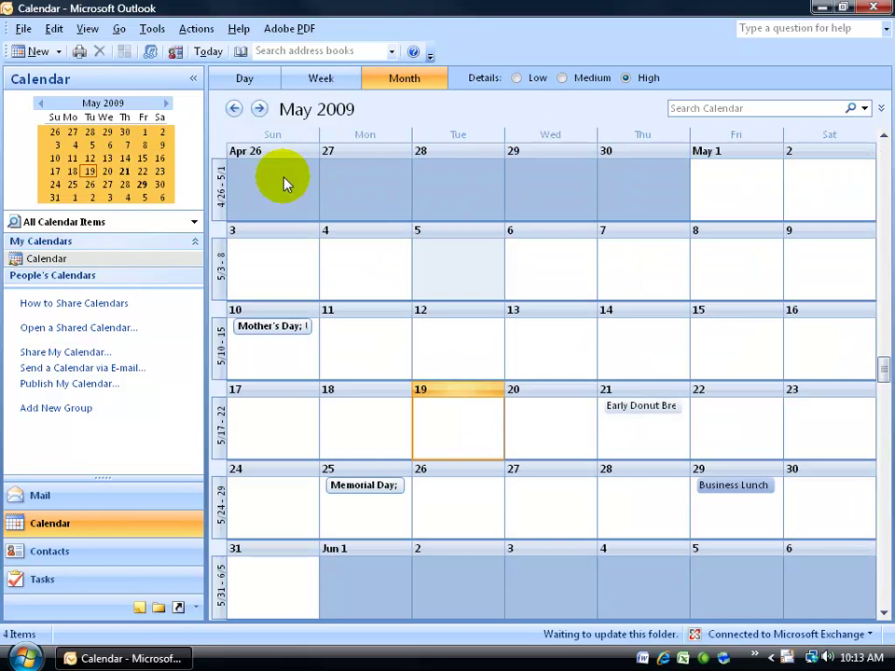
Step: Open the Memorial Day holiday on May 25, 2009 to see its details
click(279, 183)
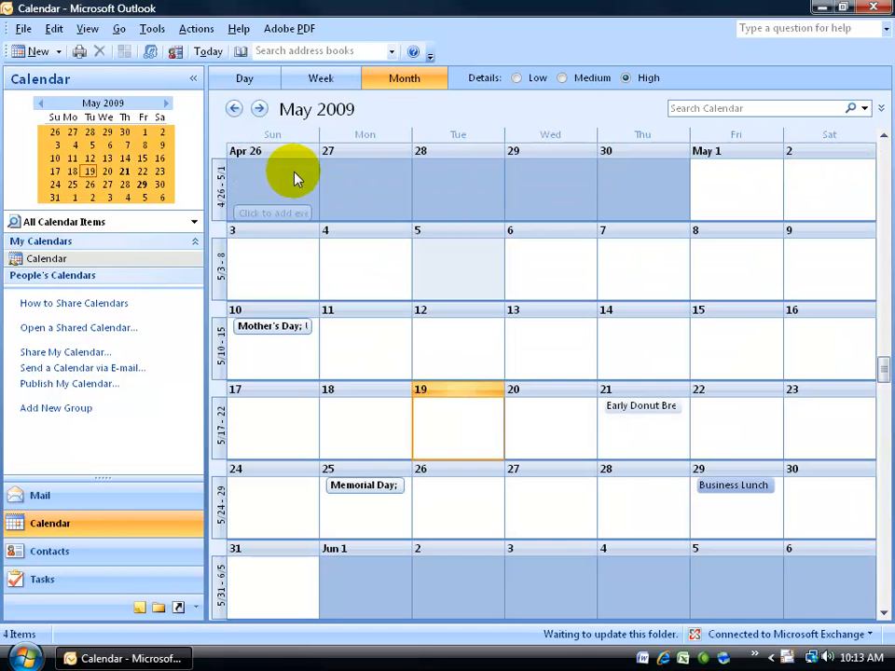
mouse_move(835, 187)
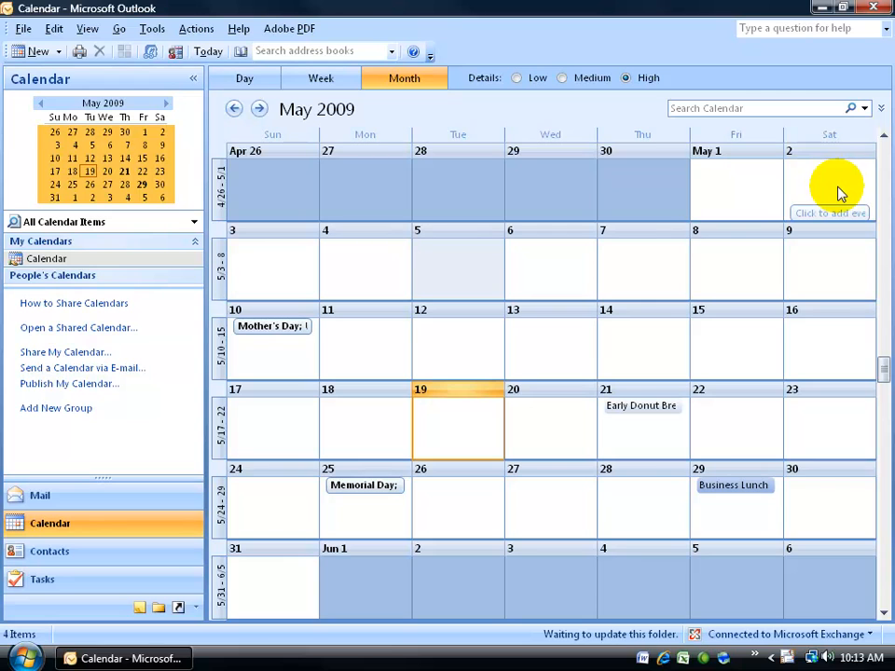
mouse_move(287, 349)
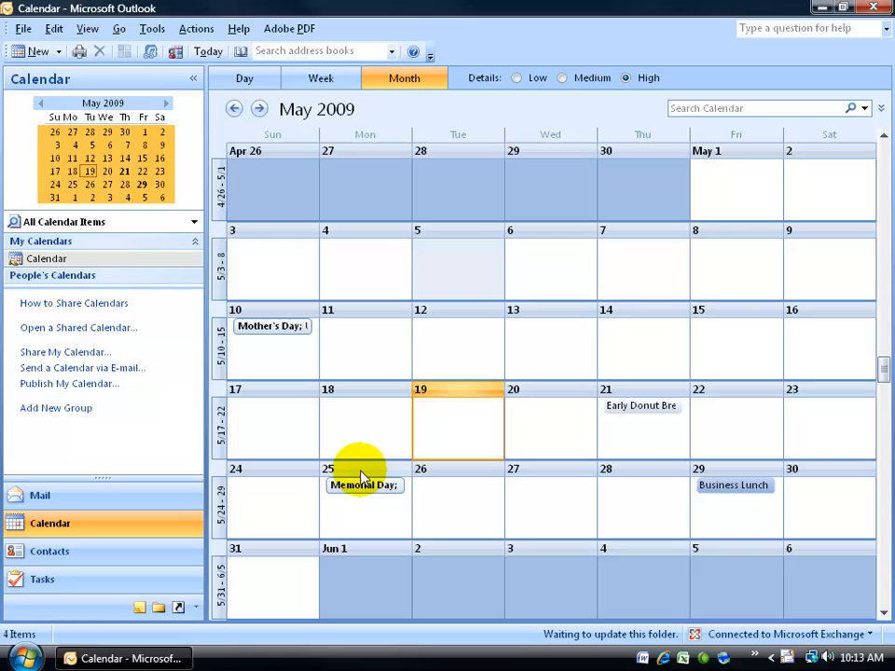
double_click(363, 485)
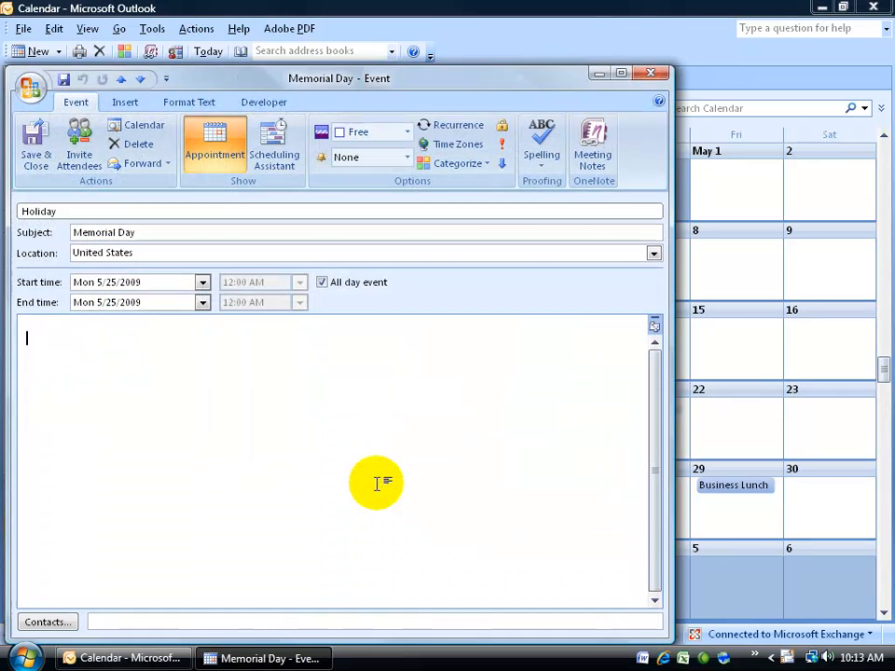